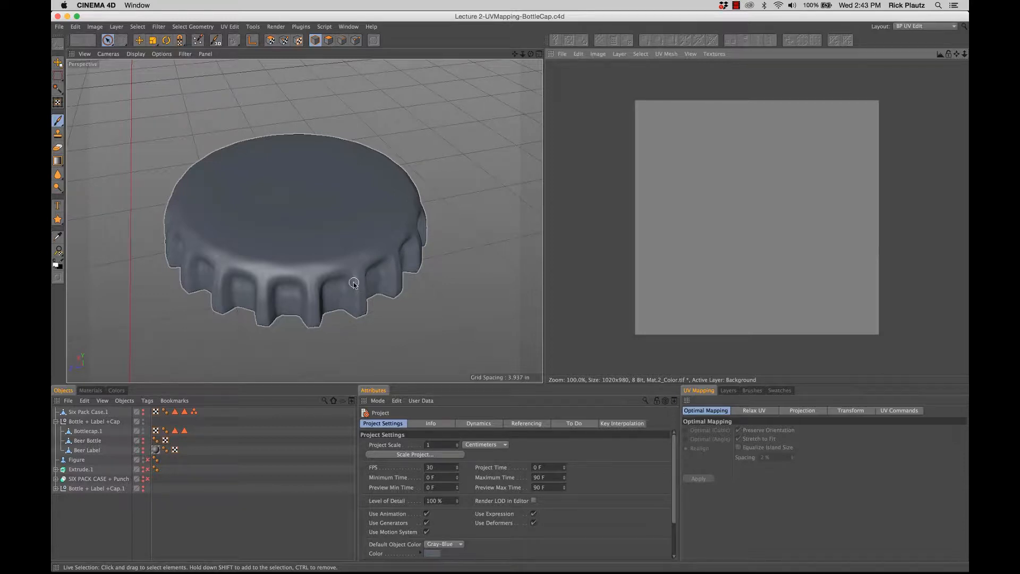
mouse_move(386, 266)
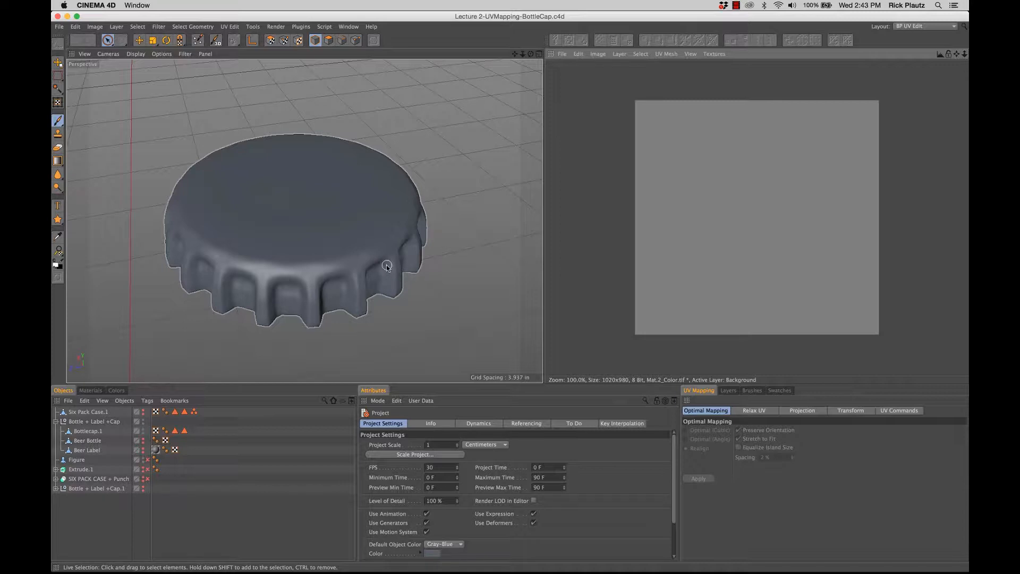
mouse_move(297, 145)
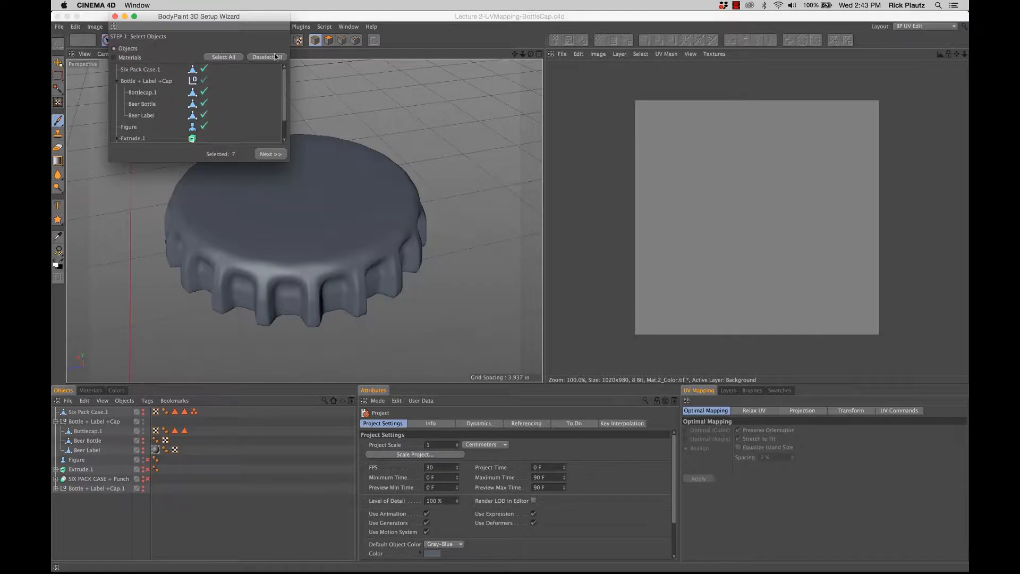
- Run the BodyPaint 3D Setup Wizard on Bottlecap.1 alone, creating its material, UVs and texture
left_click(266, 57)
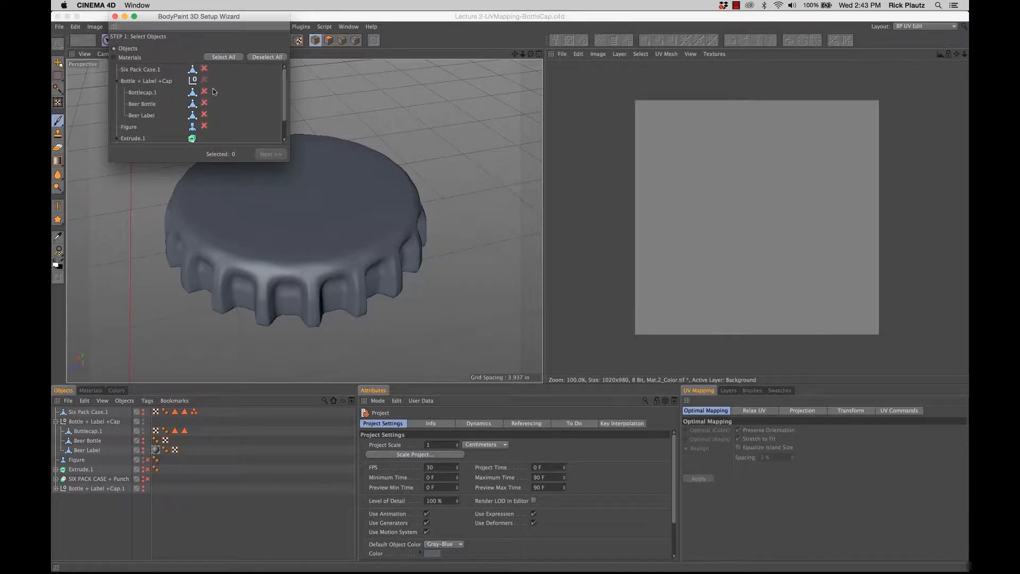
left_click(204, 92)
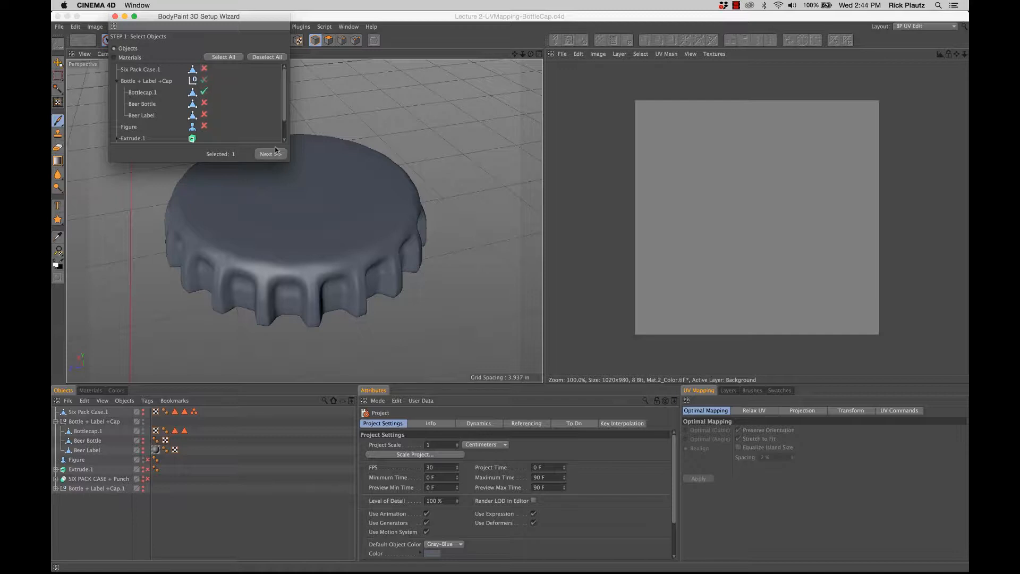
left_click(266, 153)
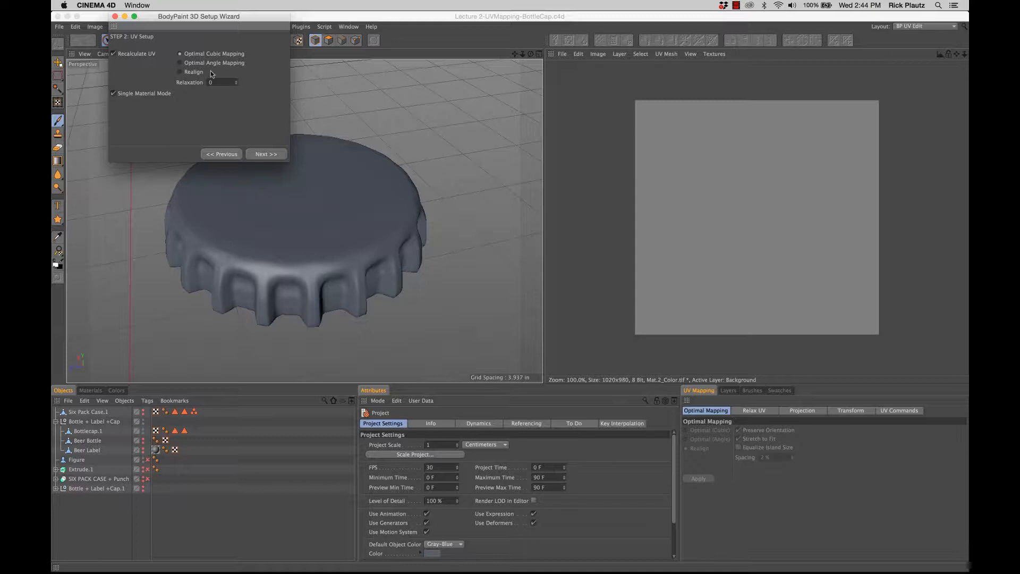
left_click(266, 154)
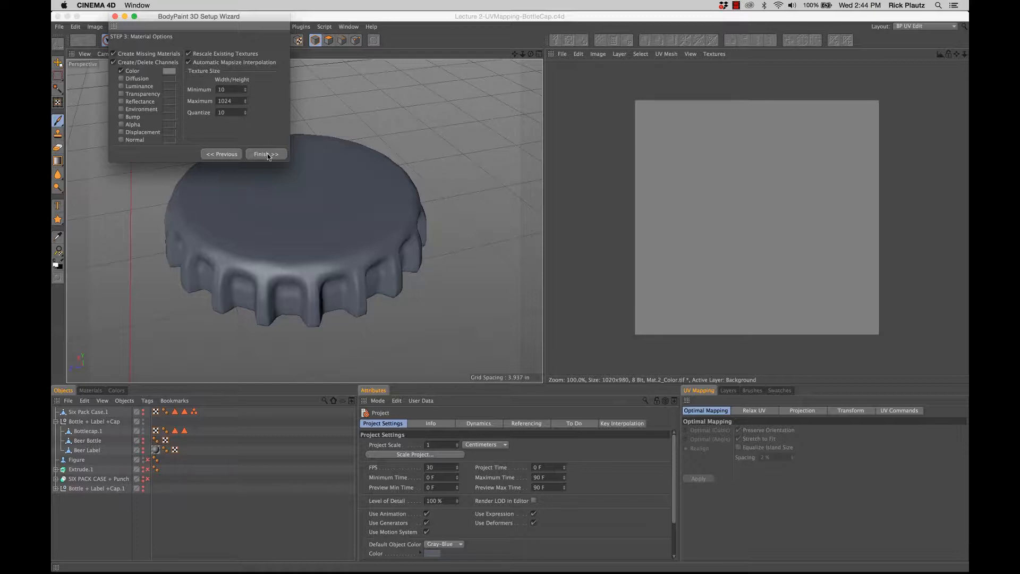
left_click(265, 153)
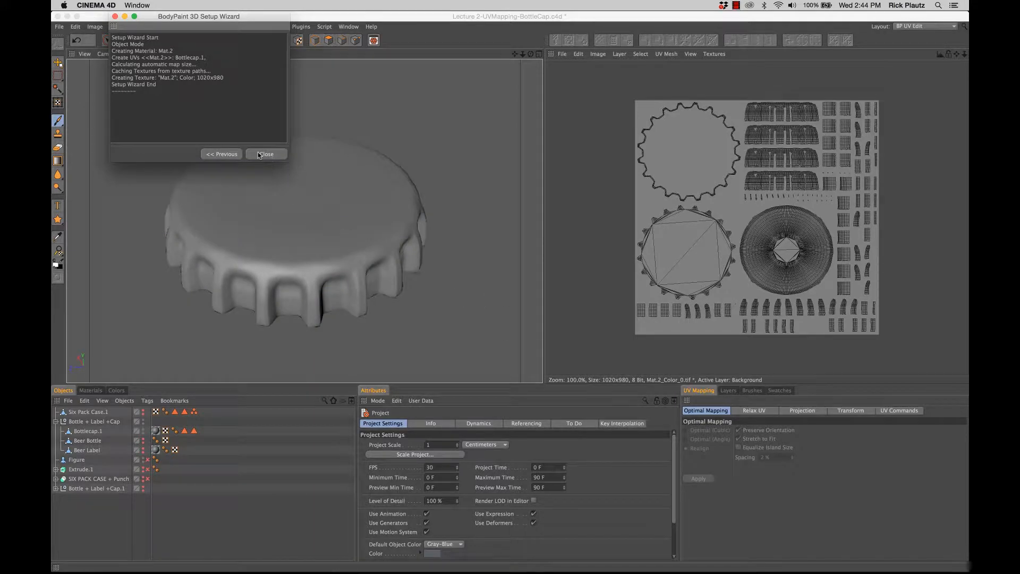
- Close the wizard and zoom into the cap's UV mesh in the texture view
left_click(265, 154)
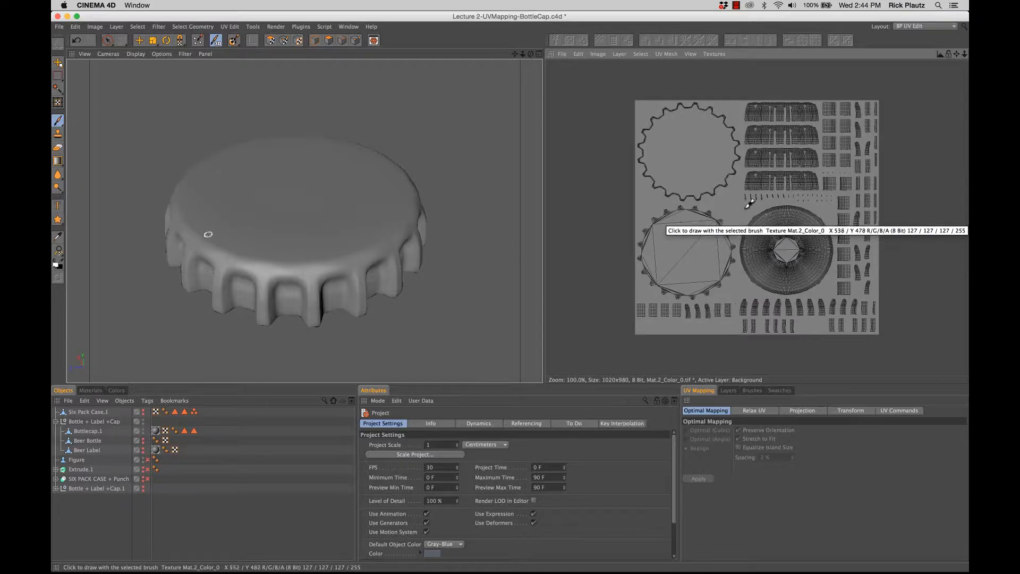
mouse_move(833, 233)
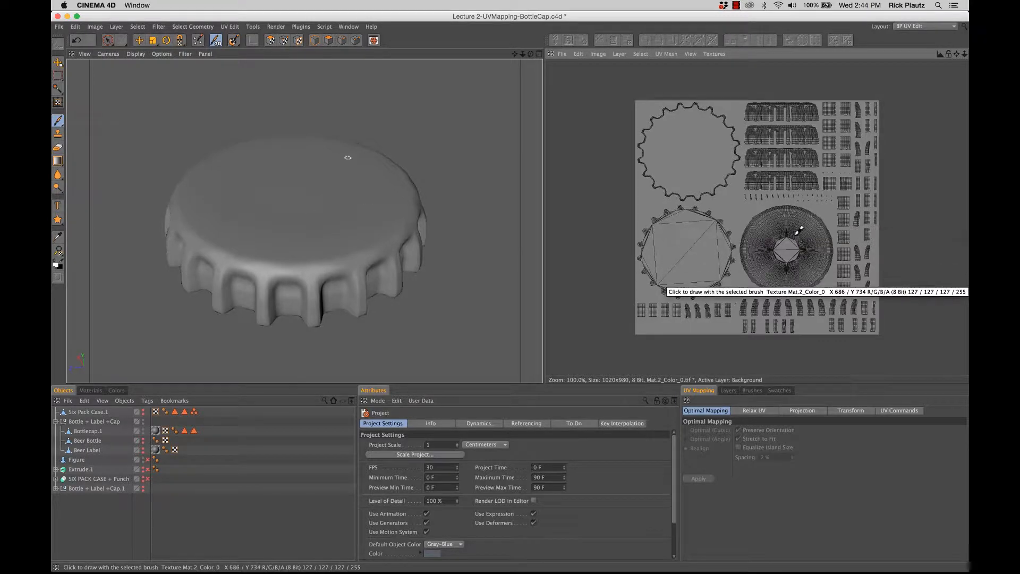
mouse_move(787, 248)
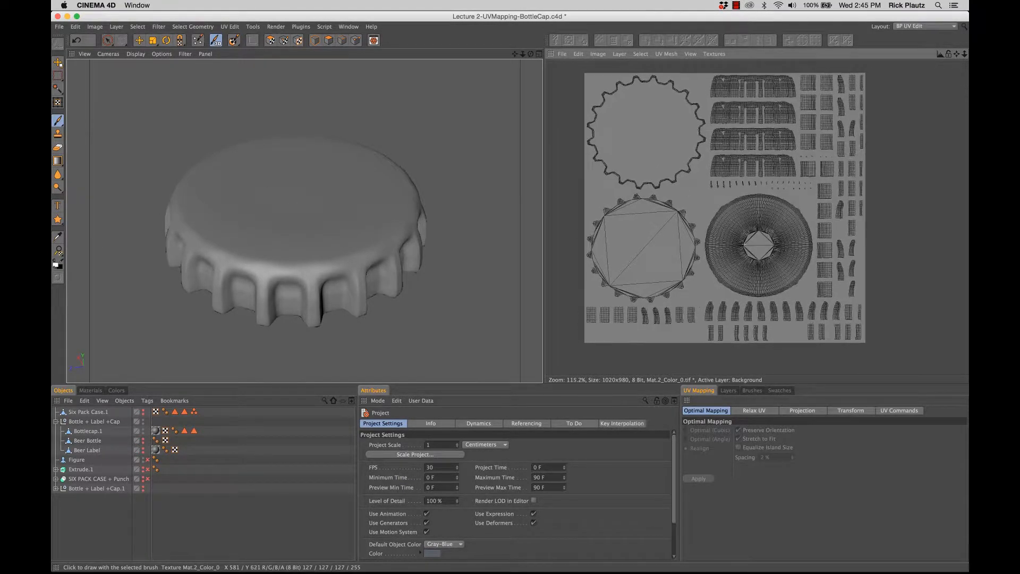
scroll("down", 3)
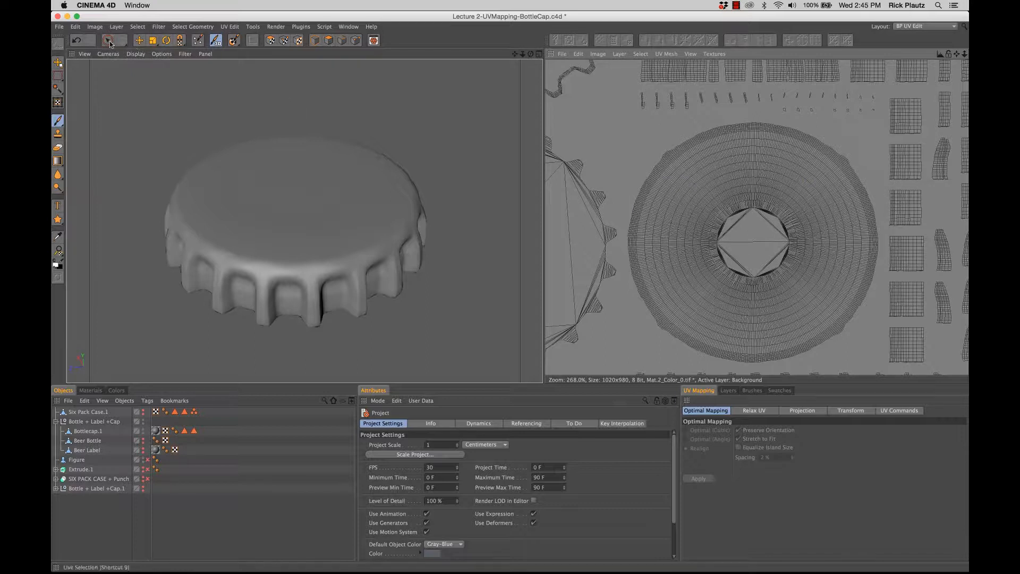
- In polygon mode, lasso the round top UV island and move it out past the square's upper right
left_click(107, 41)
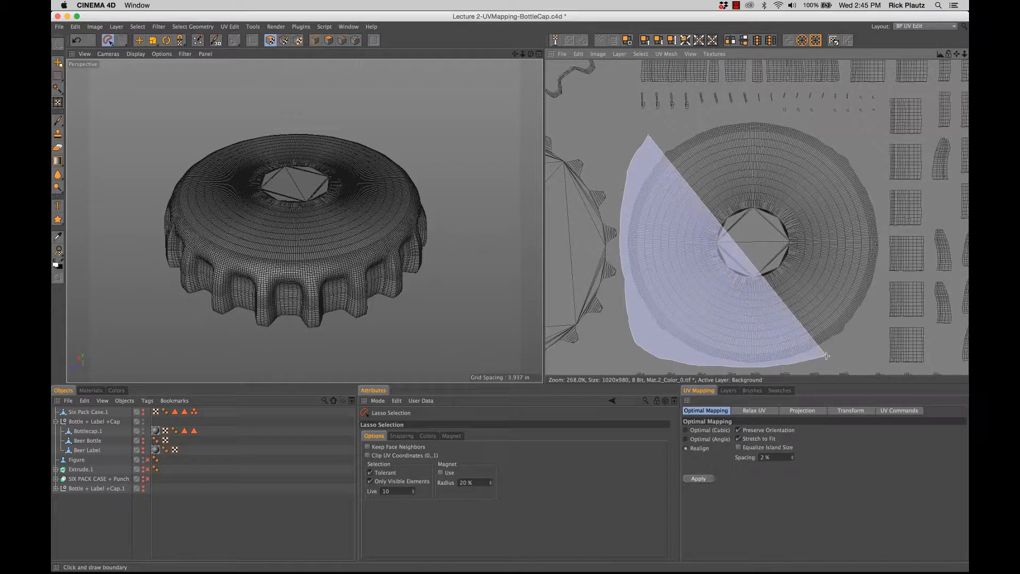
left_click_drag(827, 356, 883, 213)
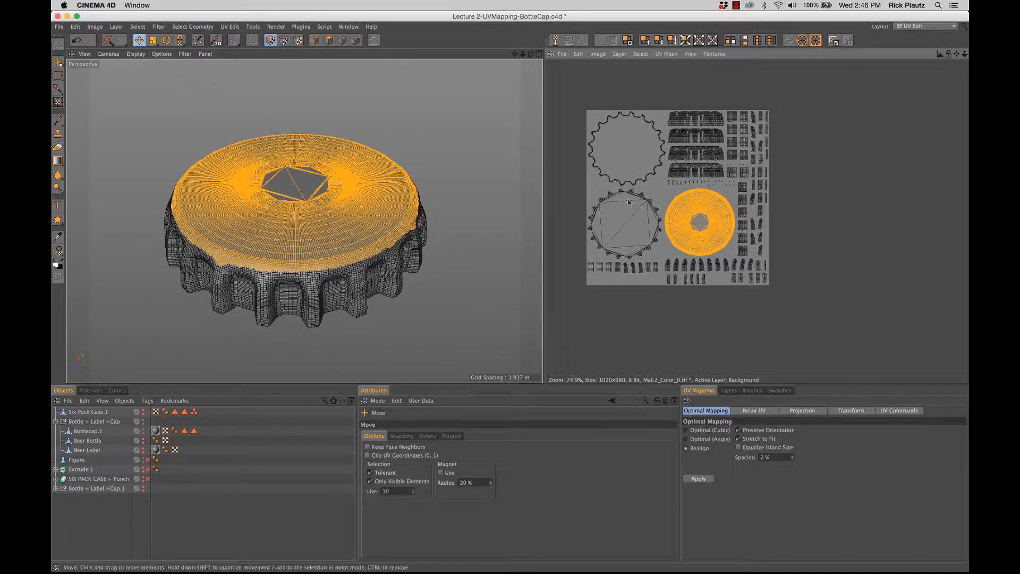
left_click_drag(699, 221, 800, 143)
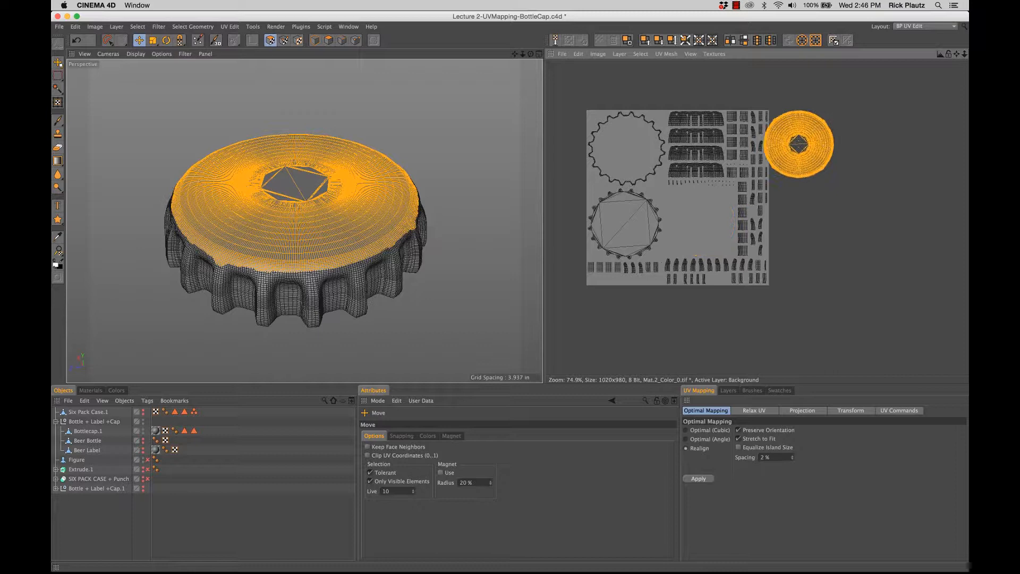
left_click_drag(800, 143, 813, 104)
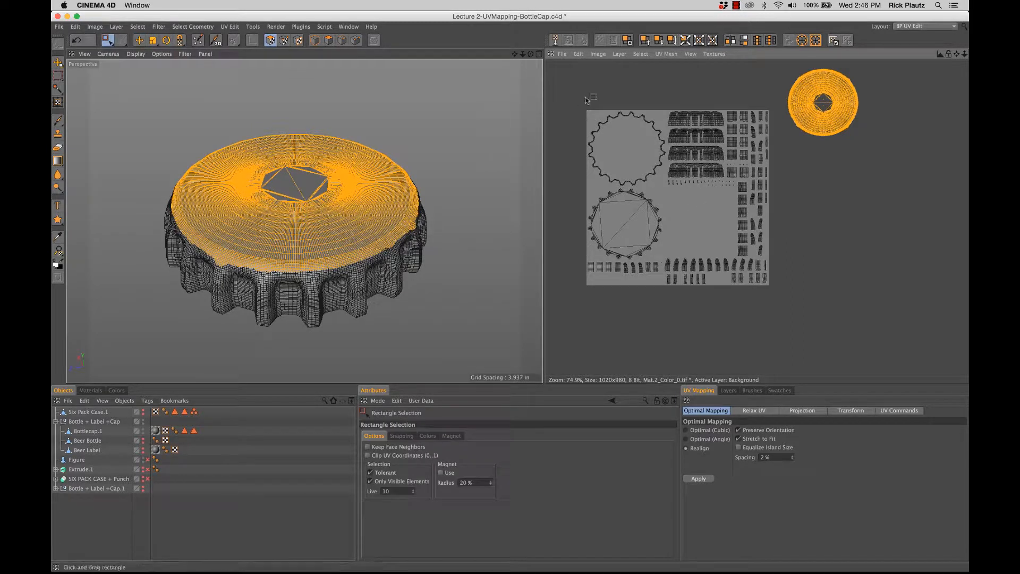
mouse_move(586, 98)
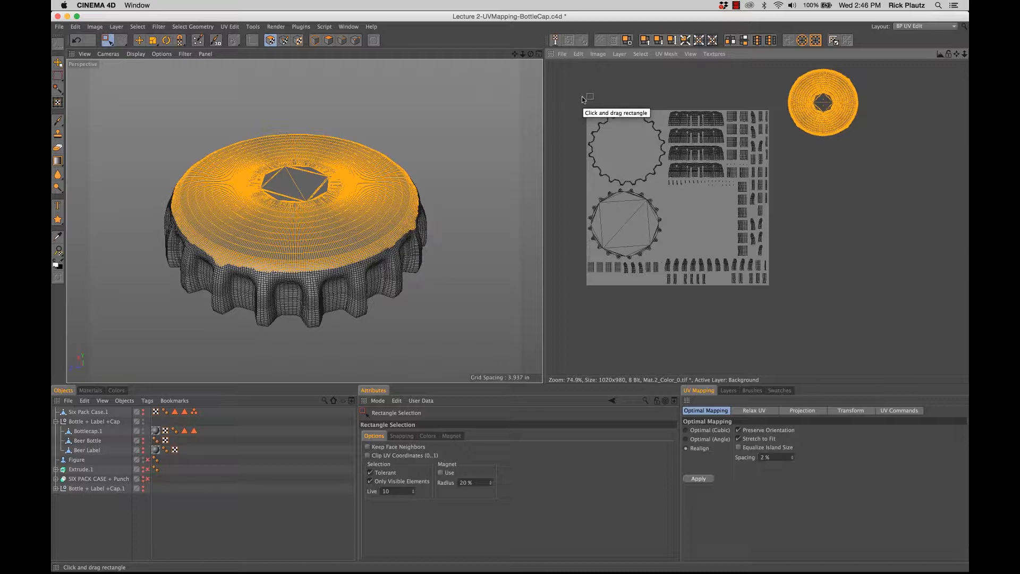
- Select the toothed rim UV island and scale it up beside the other ring in the square
left_click_drag(585, 104, 619, 160)
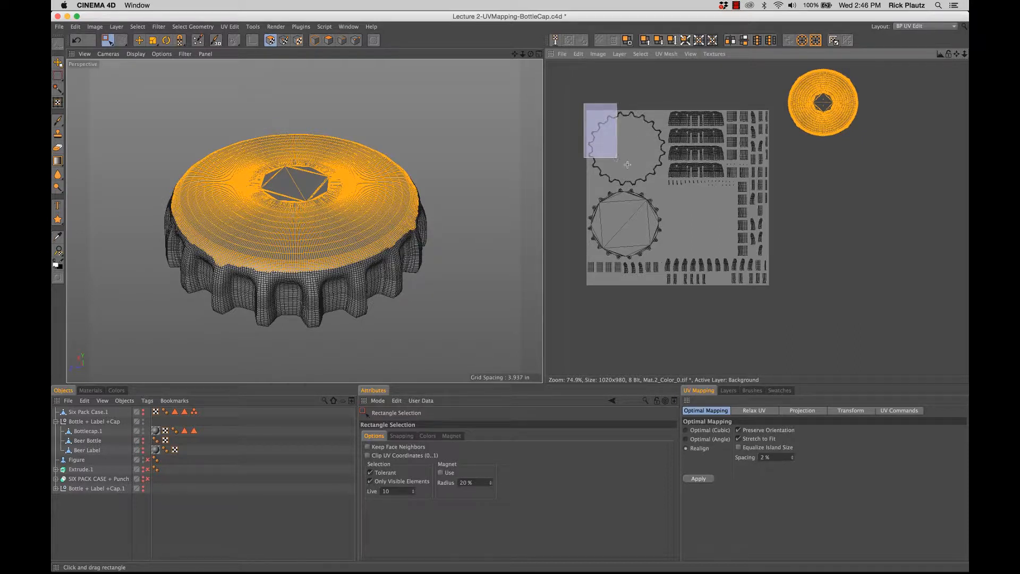
left_click_drag(598, 114, 663, 189)
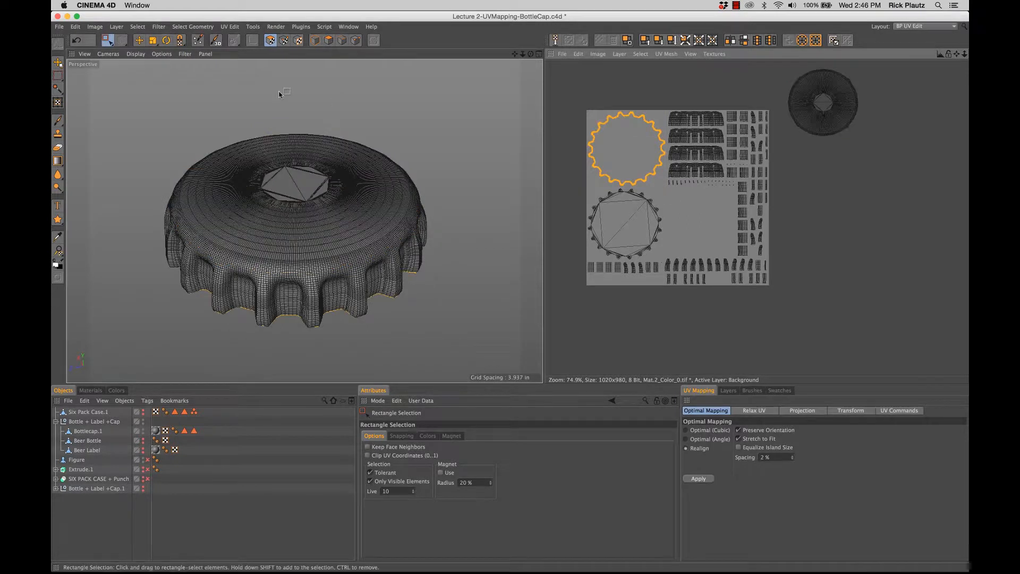
left_click(139, 40)
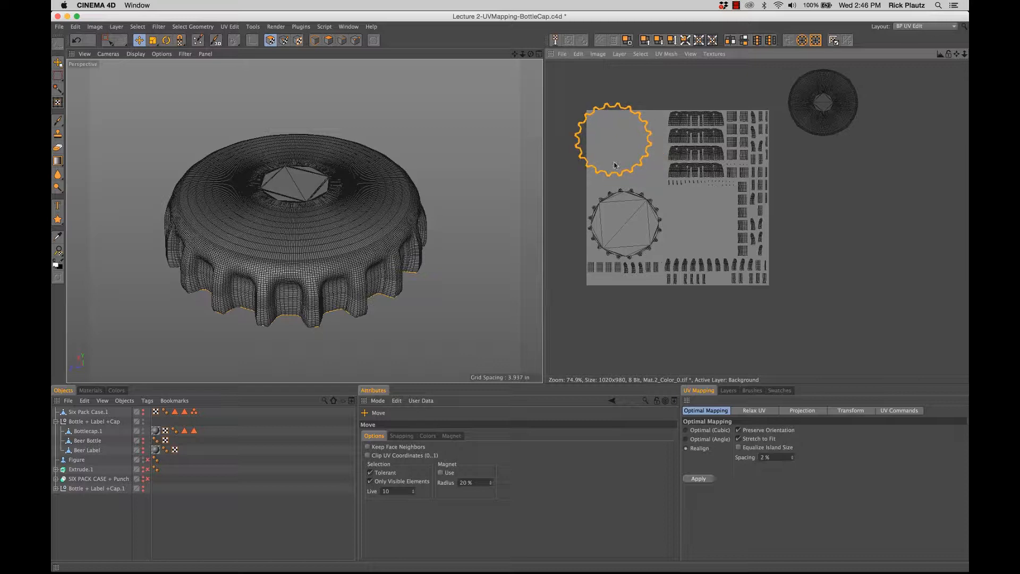
left_click(167, 39)
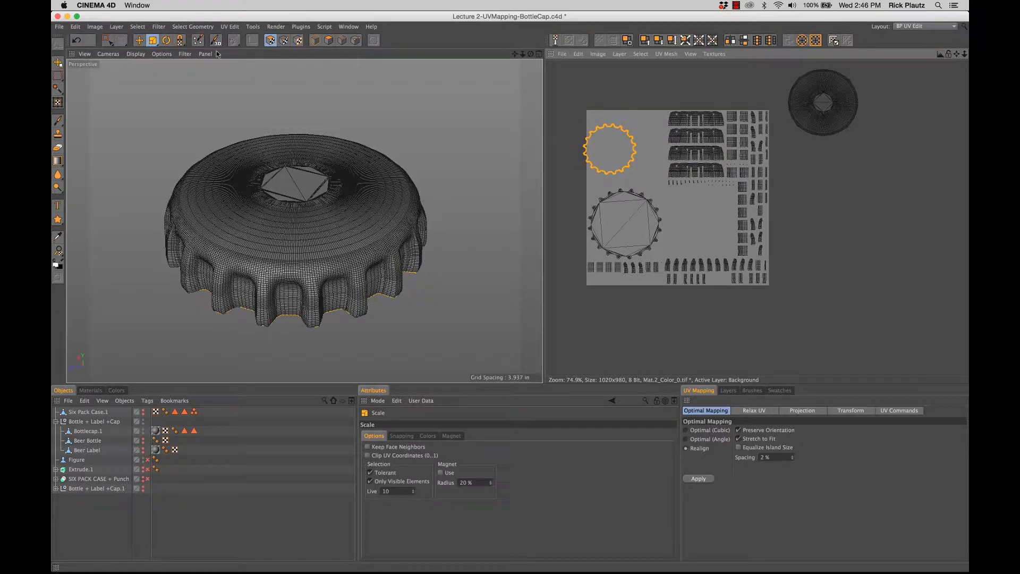
left_click_drag(610, 146, 693, 224)
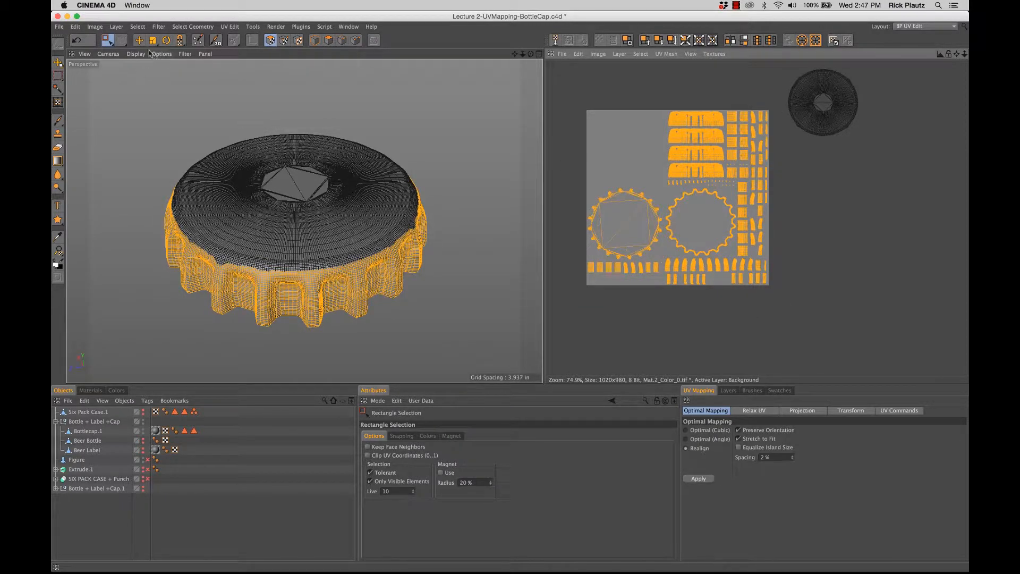
- Move the cap's side UV islands into the texture square's bottom-right corner
left_click(166, 41)
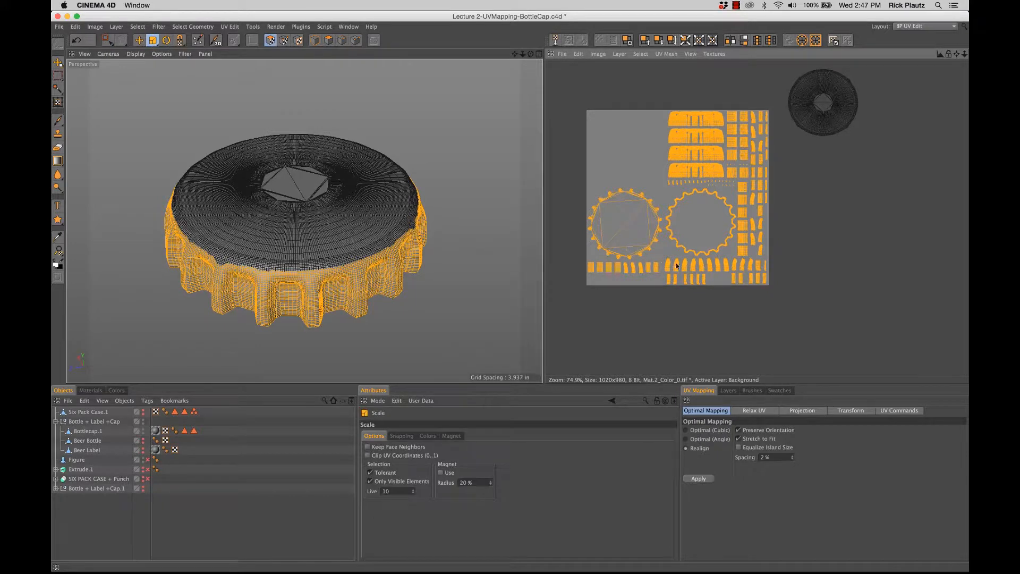
left_click(697, 478)
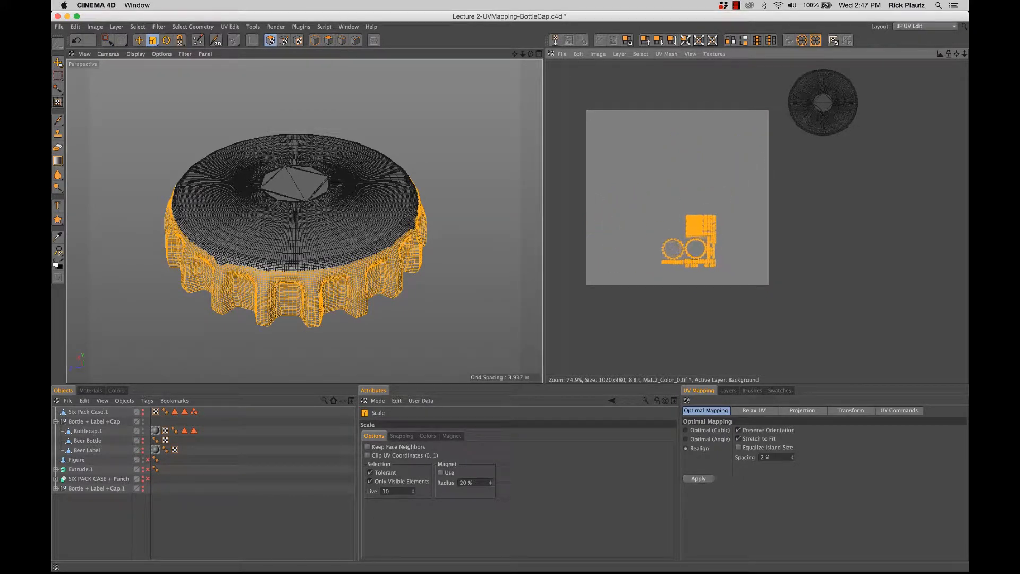
left_click(140, 41)
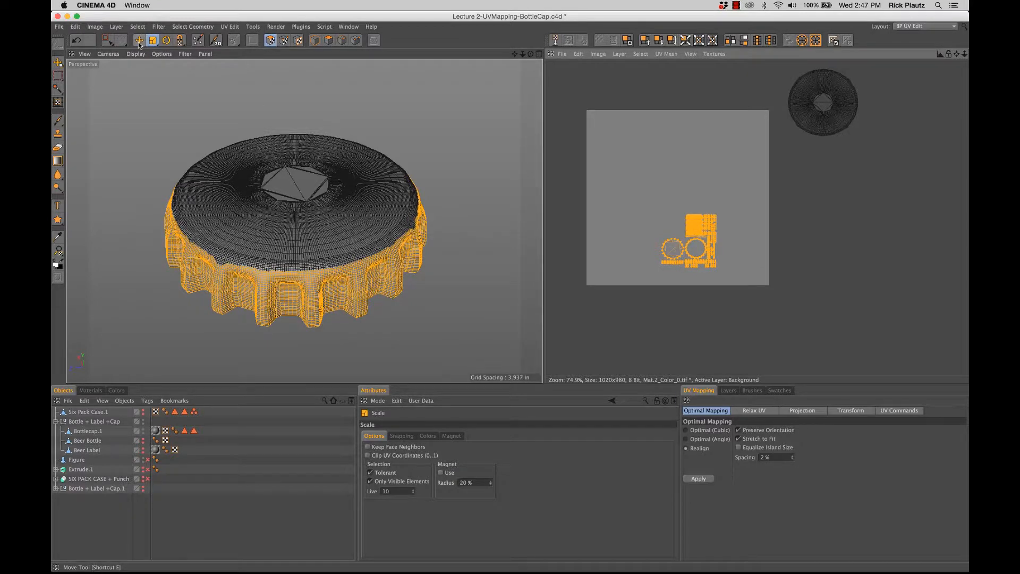
left_click(138, 40)
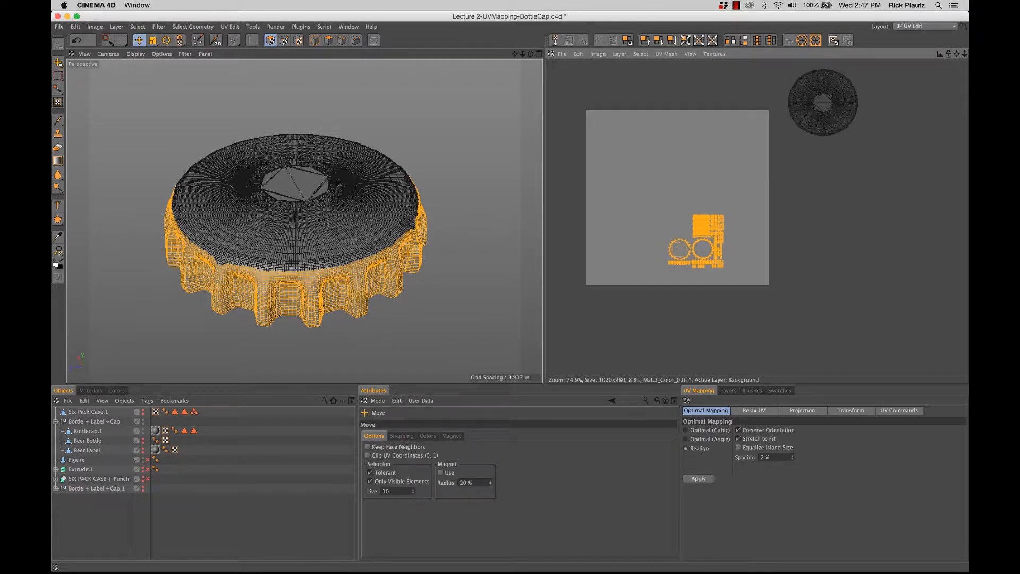
left_click_drag(686, 244, 720, 257)
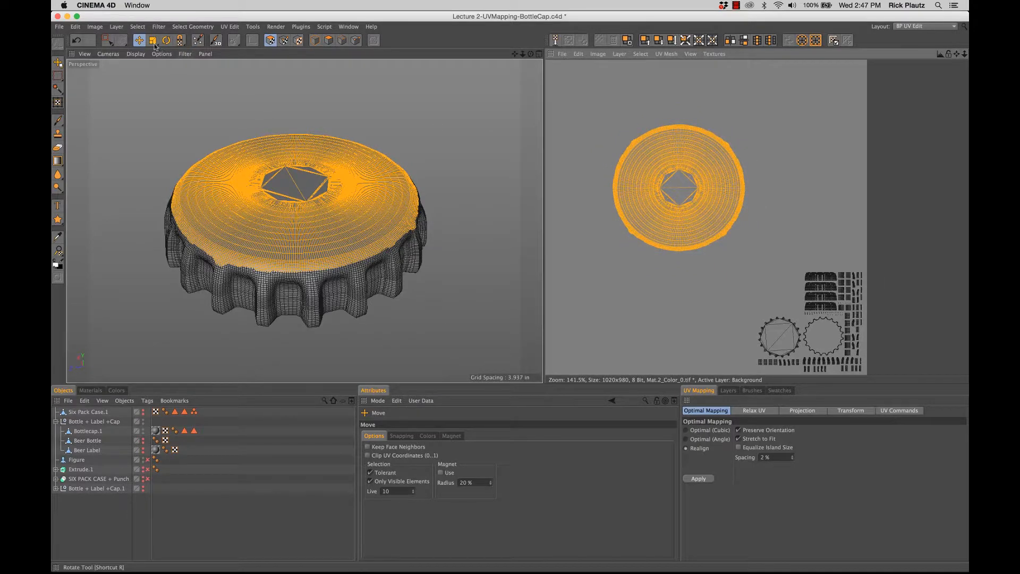
- Scale the round top UV island to fill the square's centre, then deselect the polygons
left_click(153, 40)
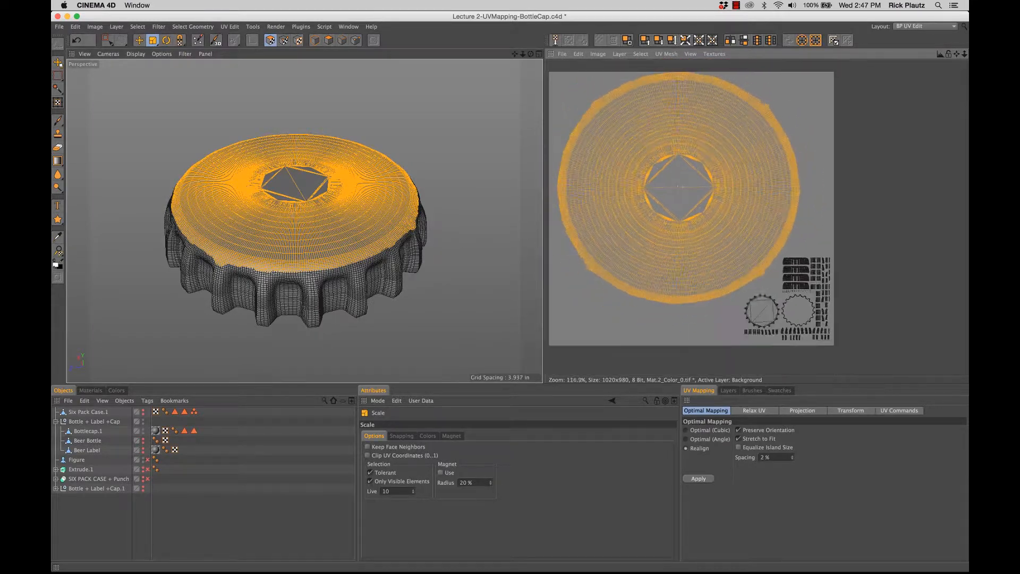
scroll("down", 3)
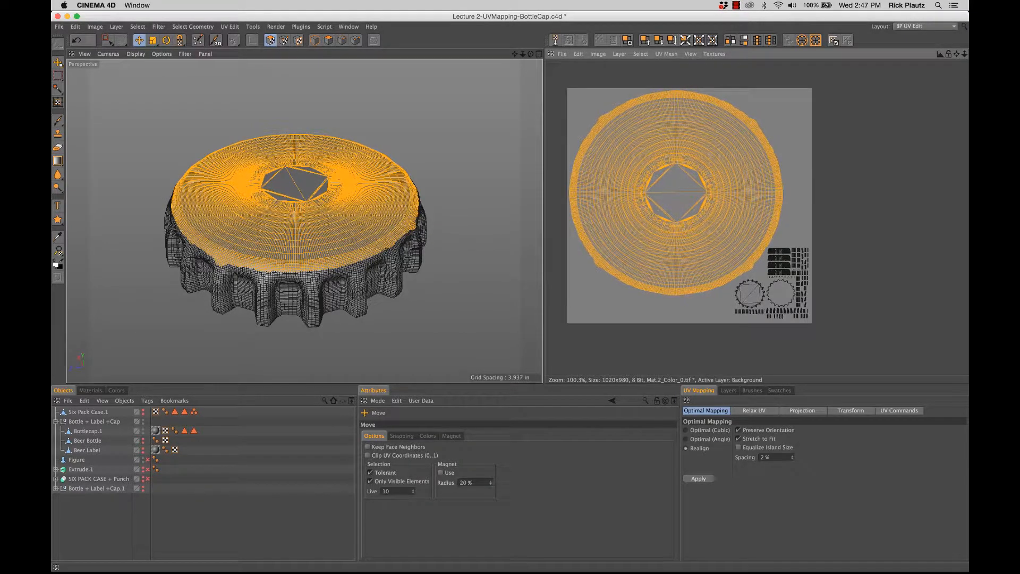
left_click(697, 478)
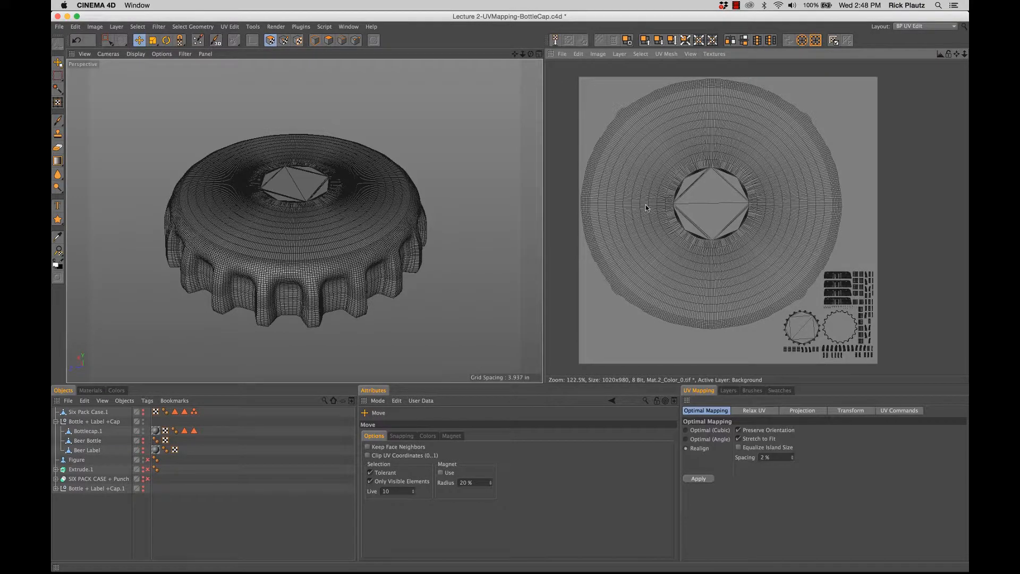
mouse_move(869, 207)
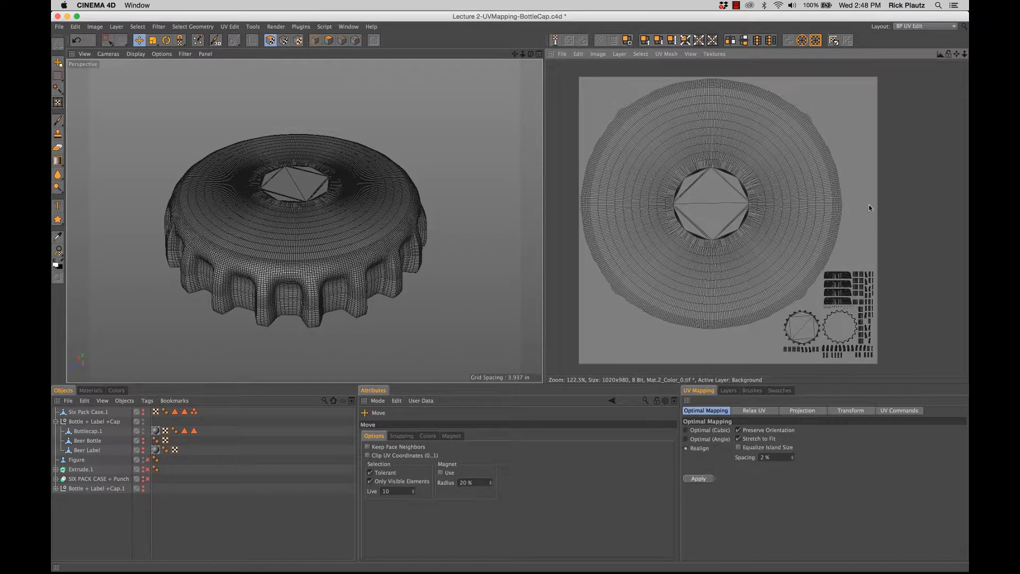
mouse_move(848, 262)
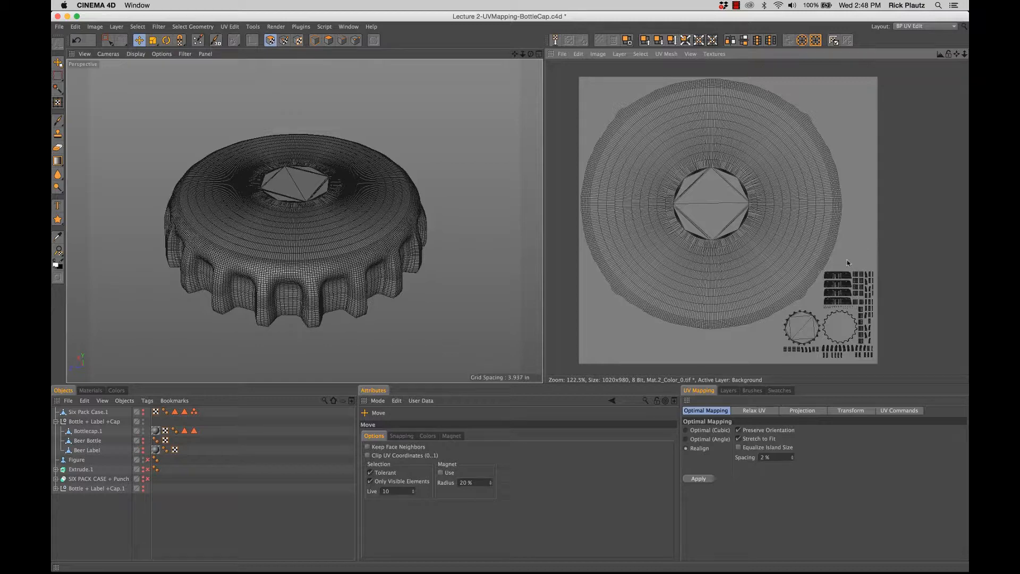
mouse_move(648, 358)
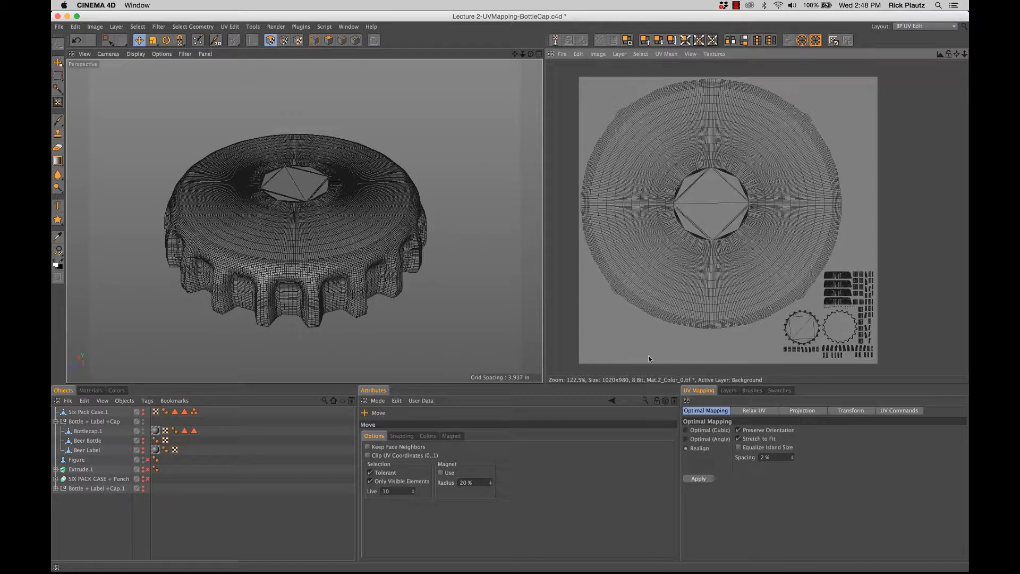
mouse_move(720, 221)
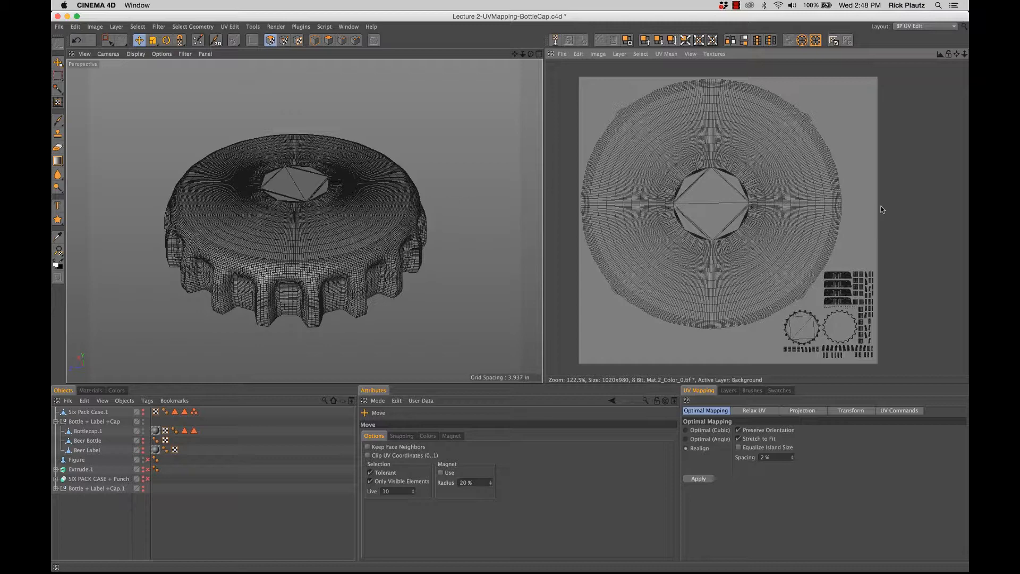
mouse_move(863, 209)
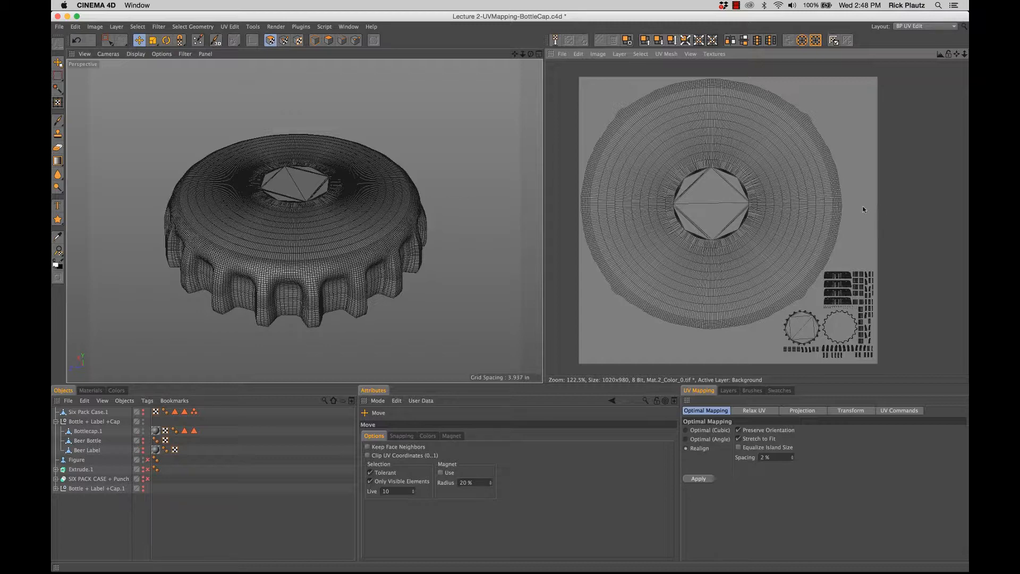
mouse_move(716, 191)
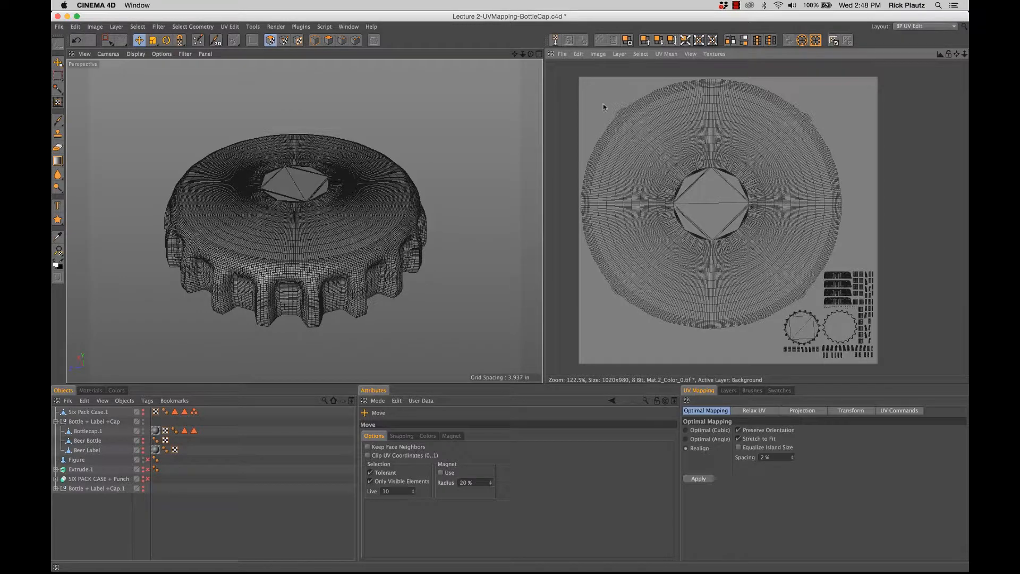
- Start Save Texture As from the texture view, choosing the Photoshop (PSD) format
left_click(561, 54)
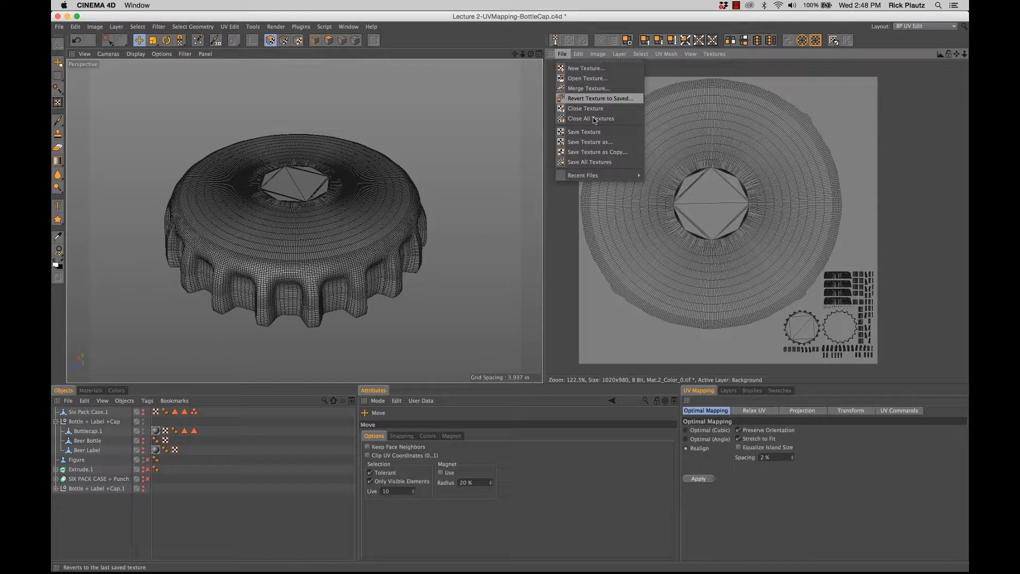
left_click(583, 132)
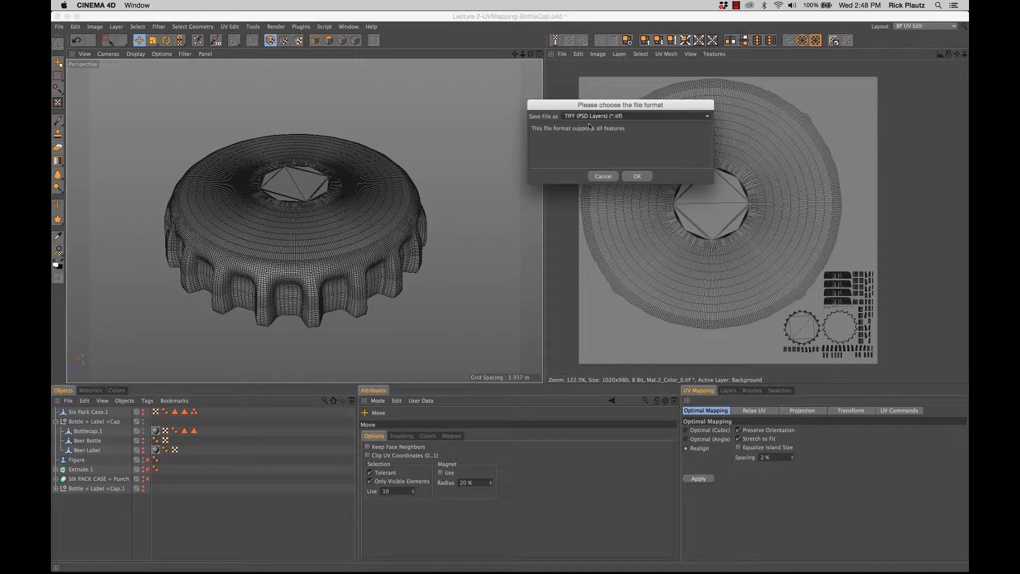
left_click(636, 116)
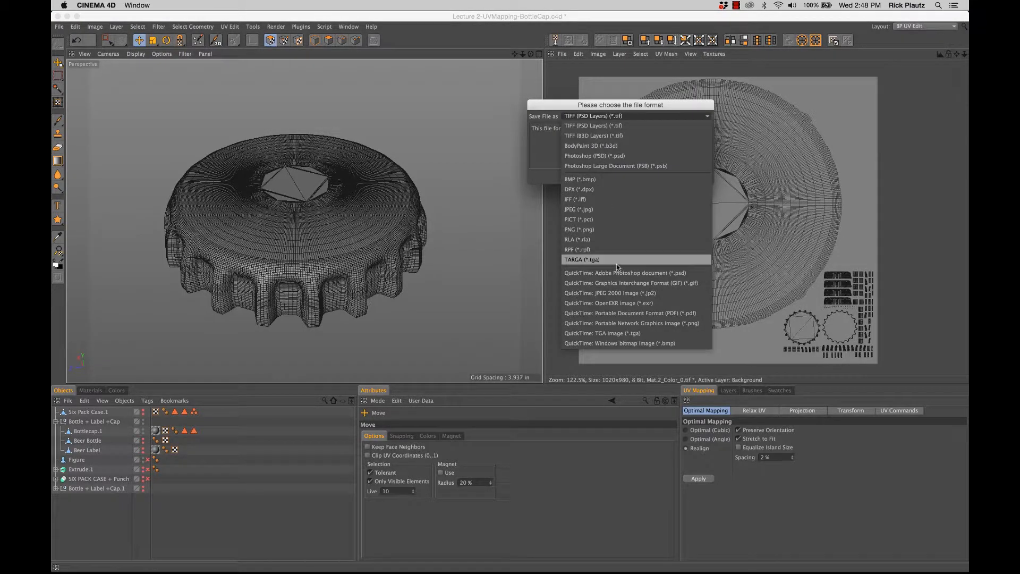
left_click(593, 155)
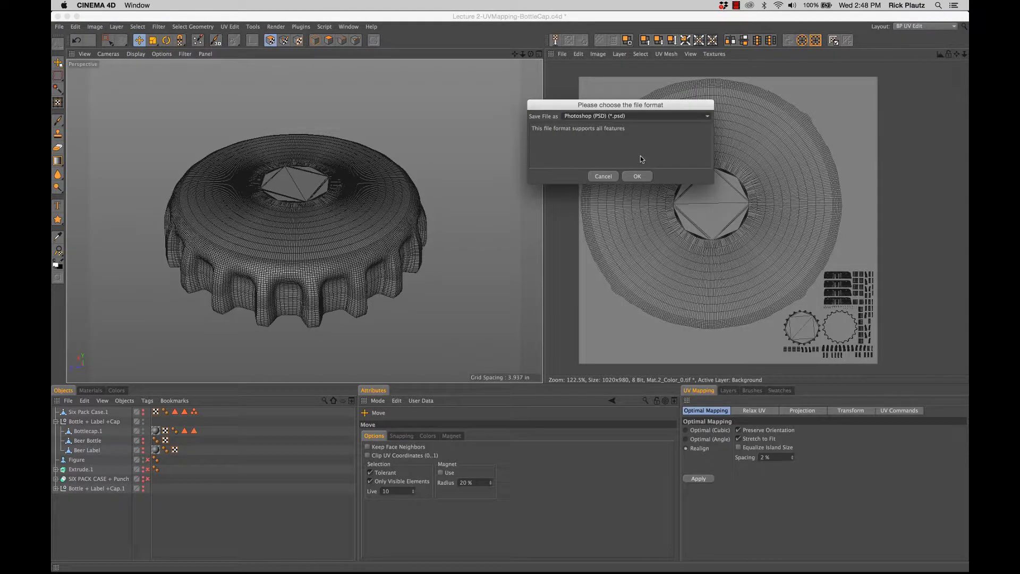
left_click(637, 176)
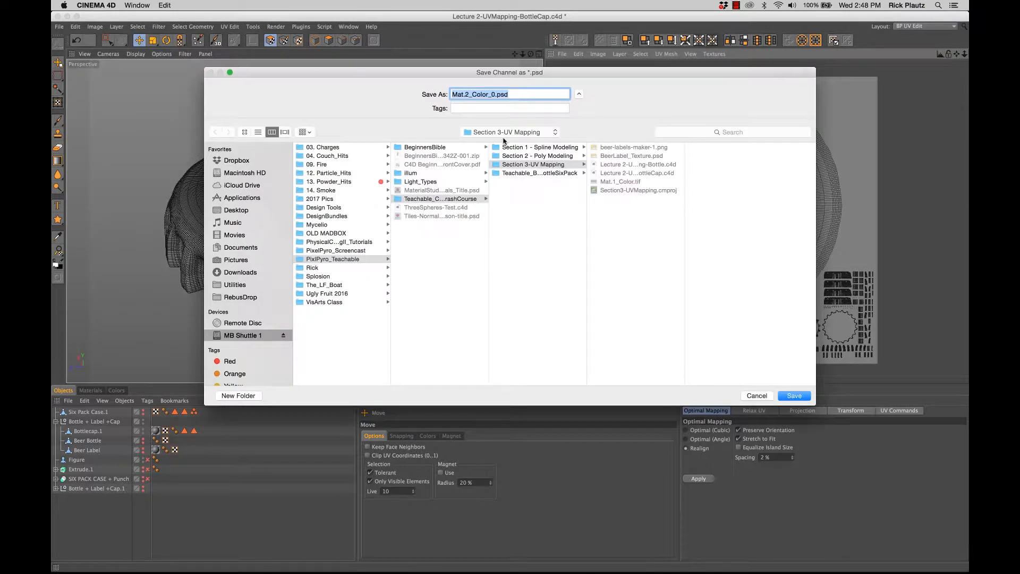
- Name the file BeerBottleCap_Texture.psd and save it to the Section 3-UV Mapping folder
left_click(493, 93)
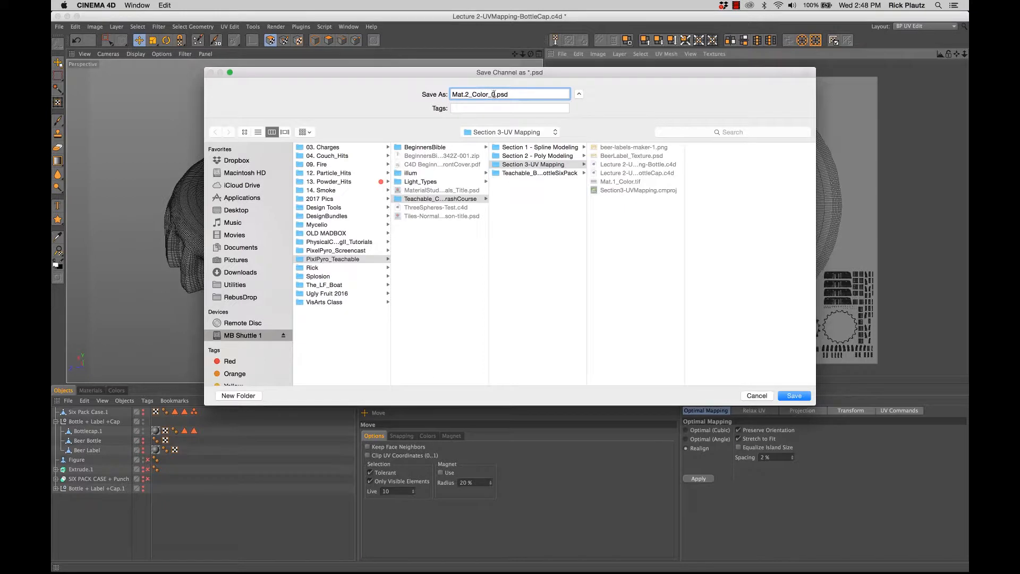
triple_click(509, 94)
type("BerrBottleCap_Texture")
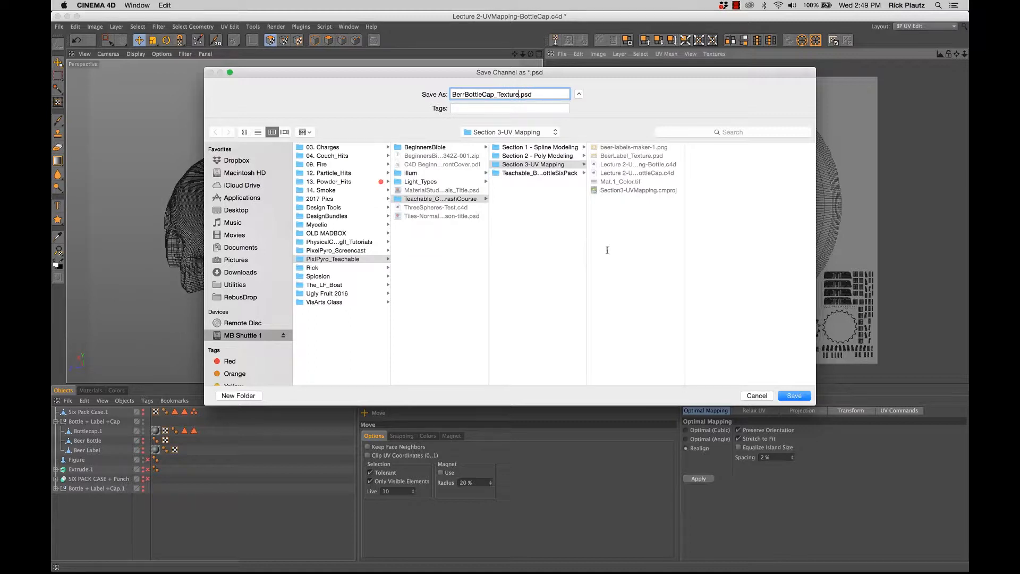
key("Backspace")
type("e")
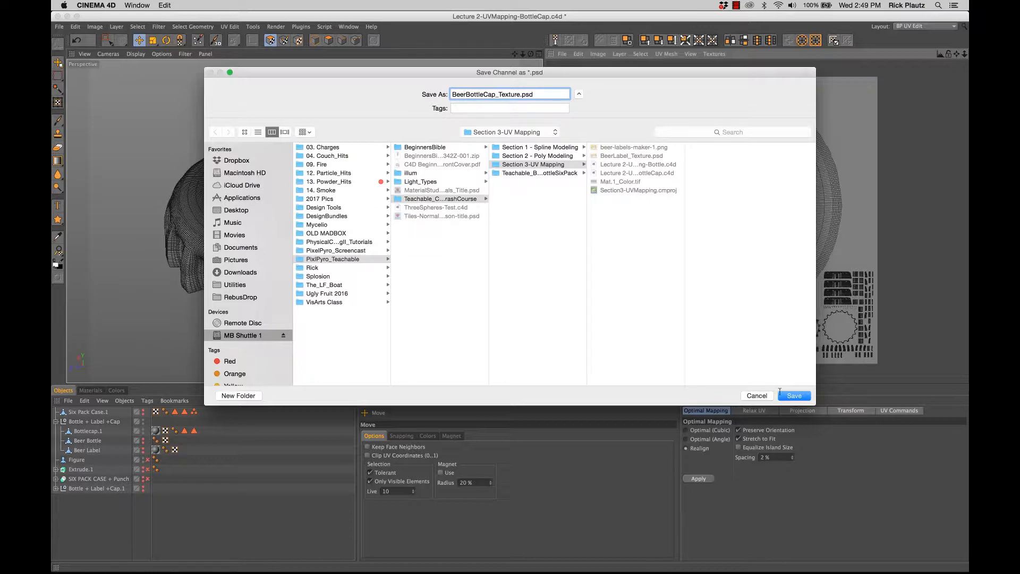
left_click(793, 396)
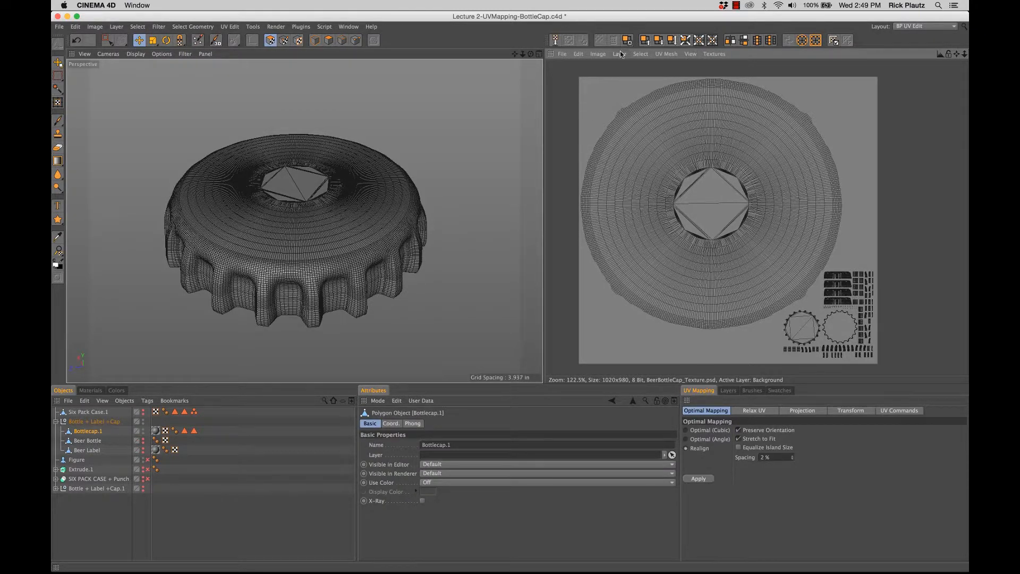
left_click(619, 53)
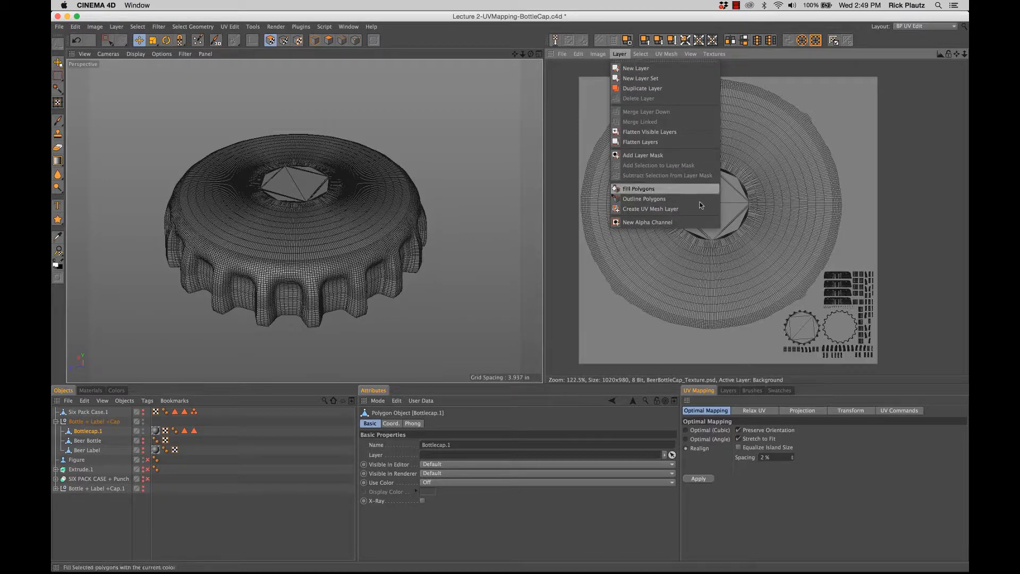
left_click(650, 208)
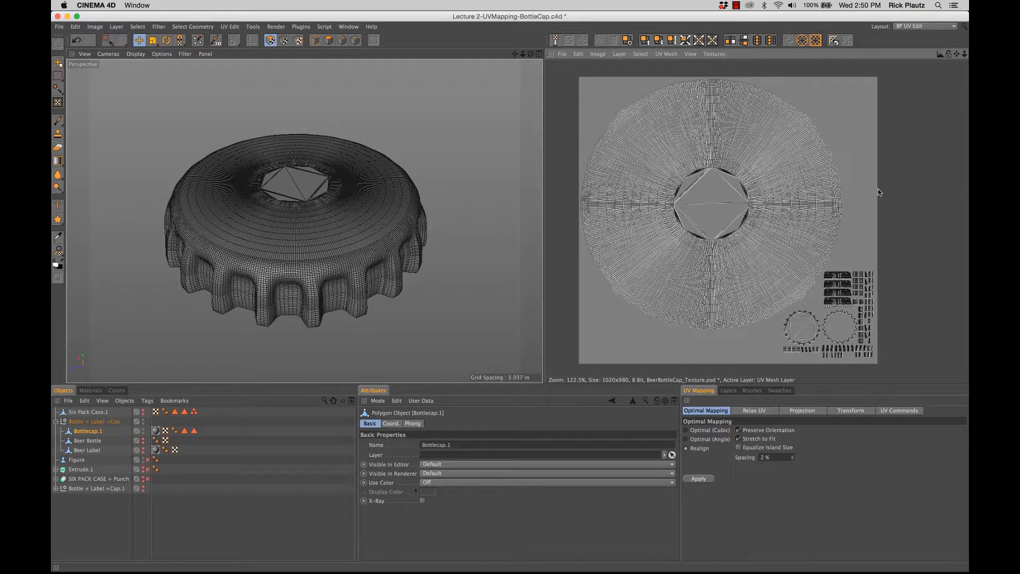
mouse_move(567, 58)
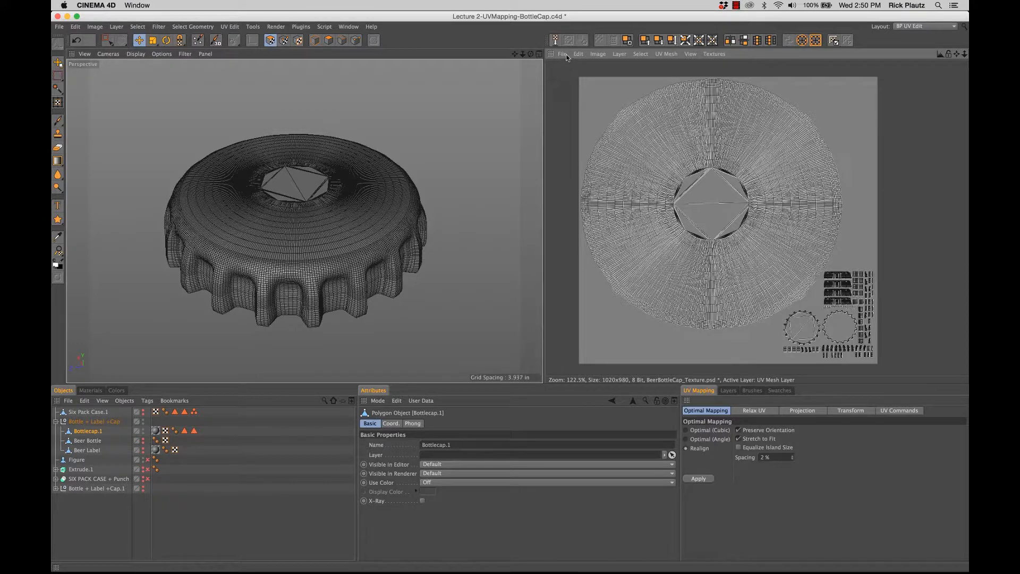
left_click(561, 54)
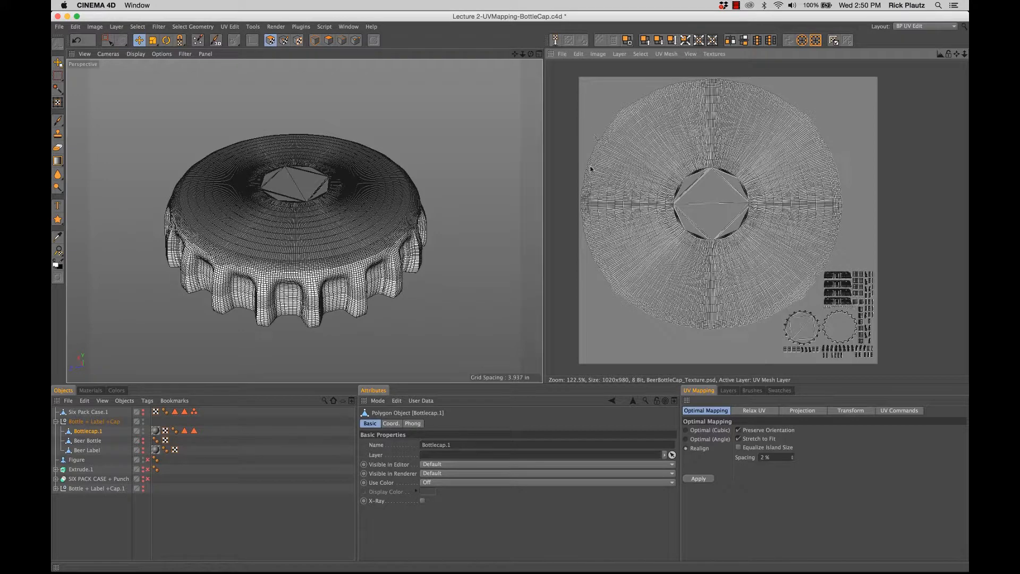
mouse_move(455, 553)
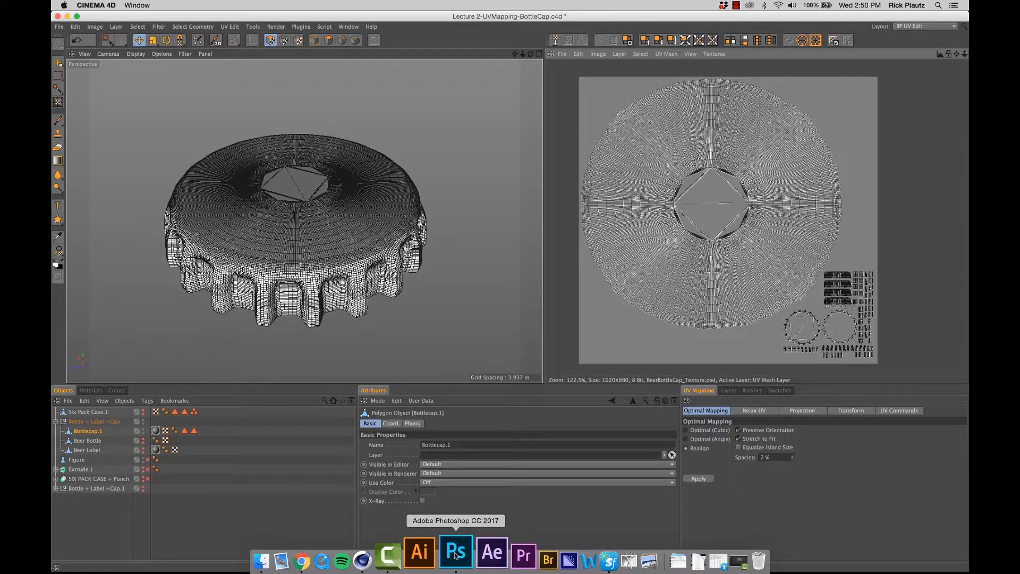
- Open BeerBottleCap_Texture.psd in Photoshop, then return to the BeerLabel_Texture.psd document
left_click(455, 557)
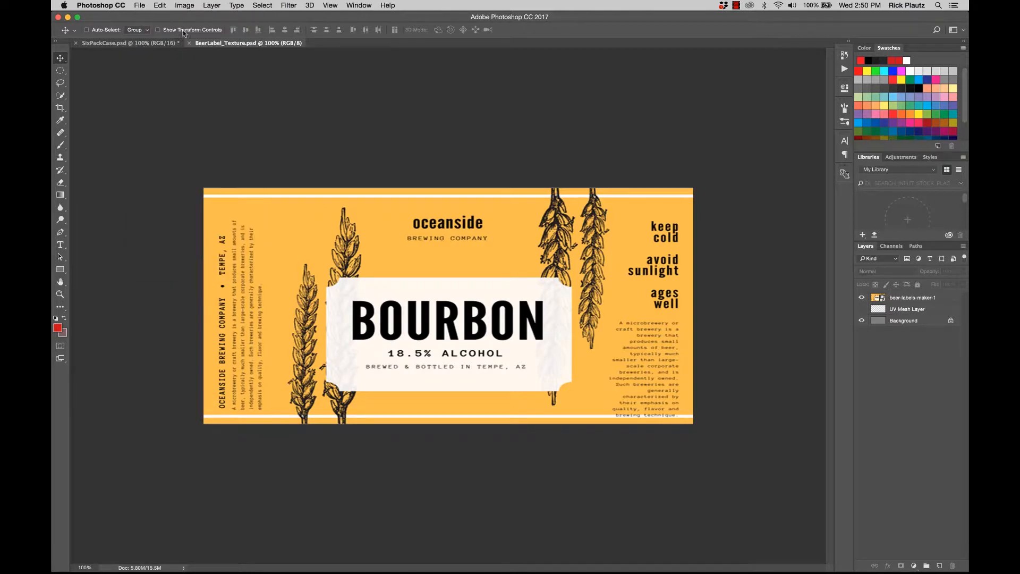
left_click(139, 5)
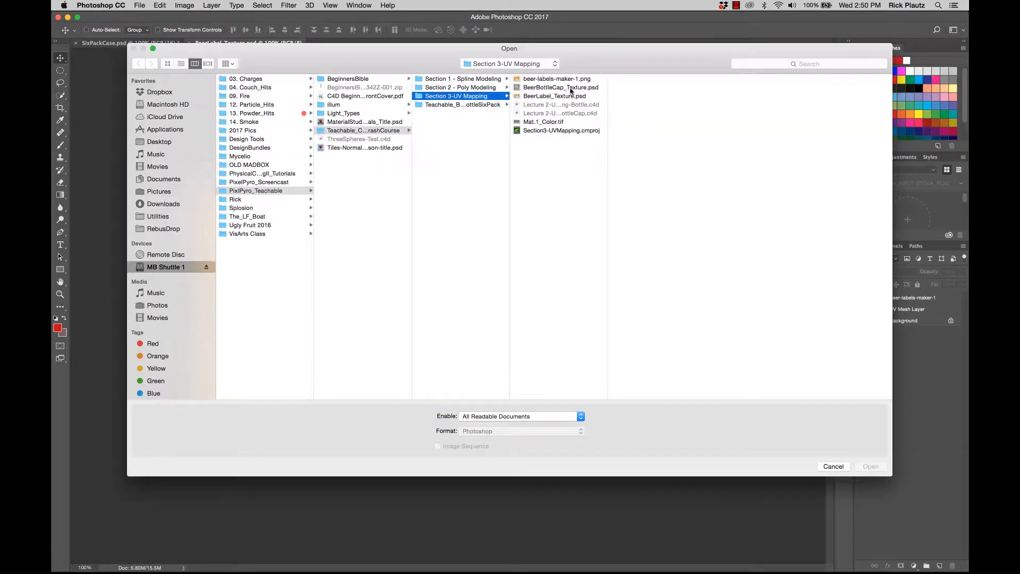
left_click(561, 87)
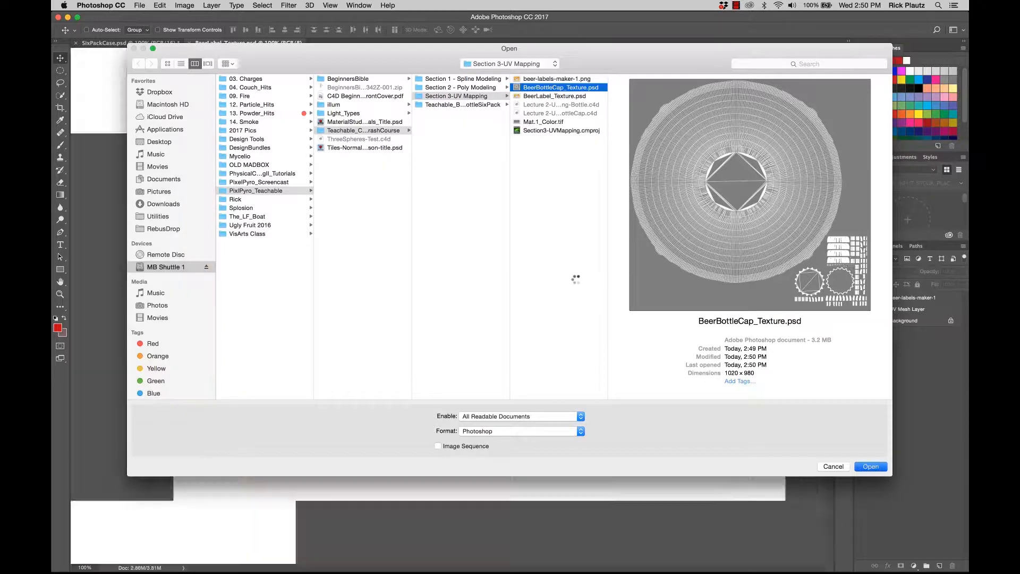
left_click(871, 466)
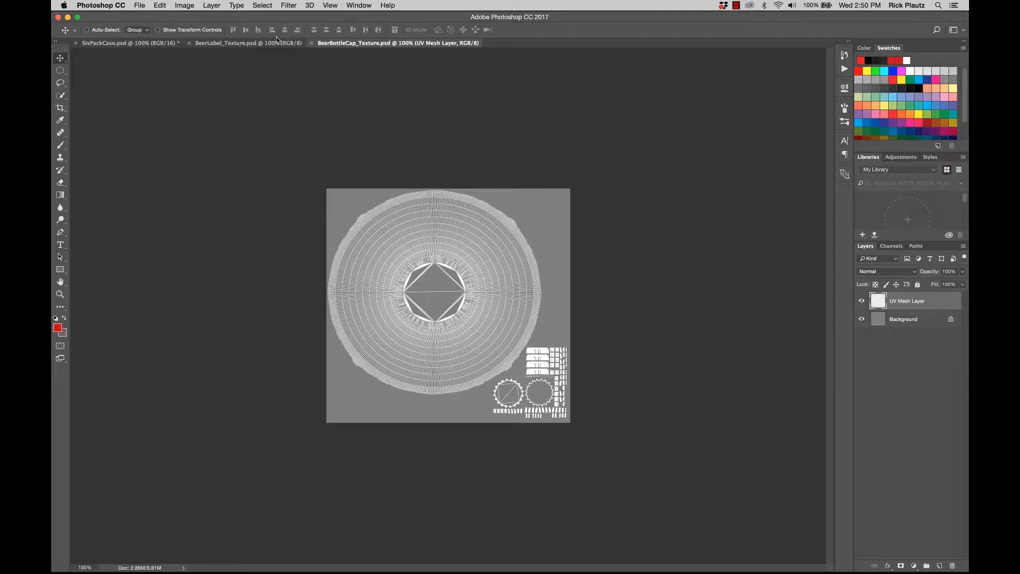
left_click(248, 42)
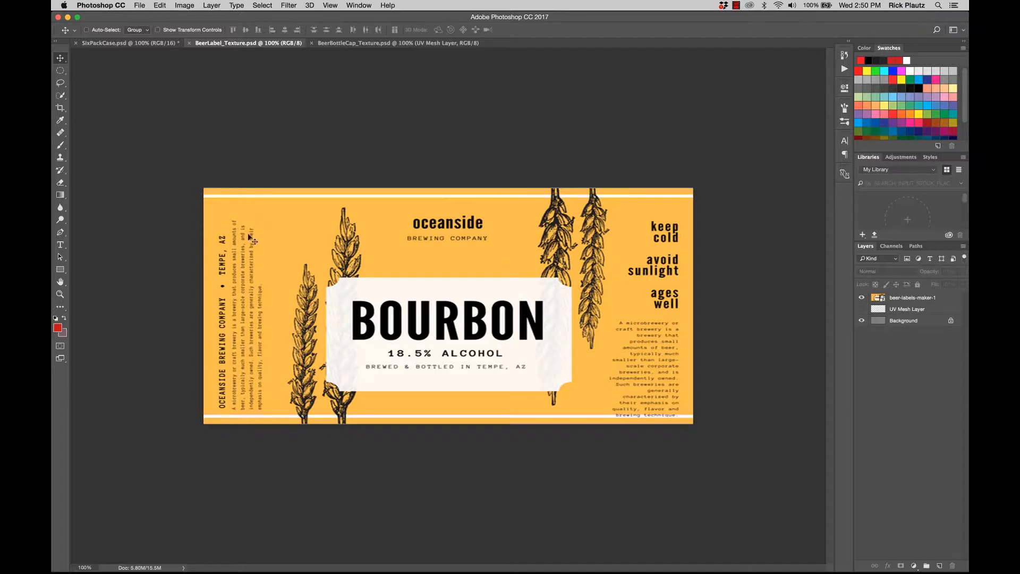
- Copy the oceanside logo from the label into the cap texture, scaled up over the round top island
left_click(61, 71)
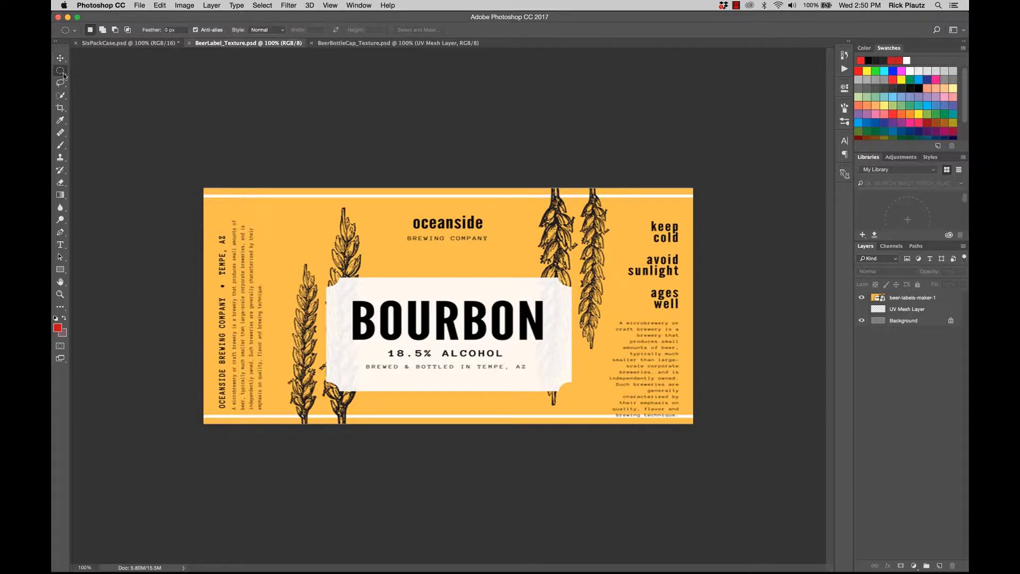
left_click(397, 42)
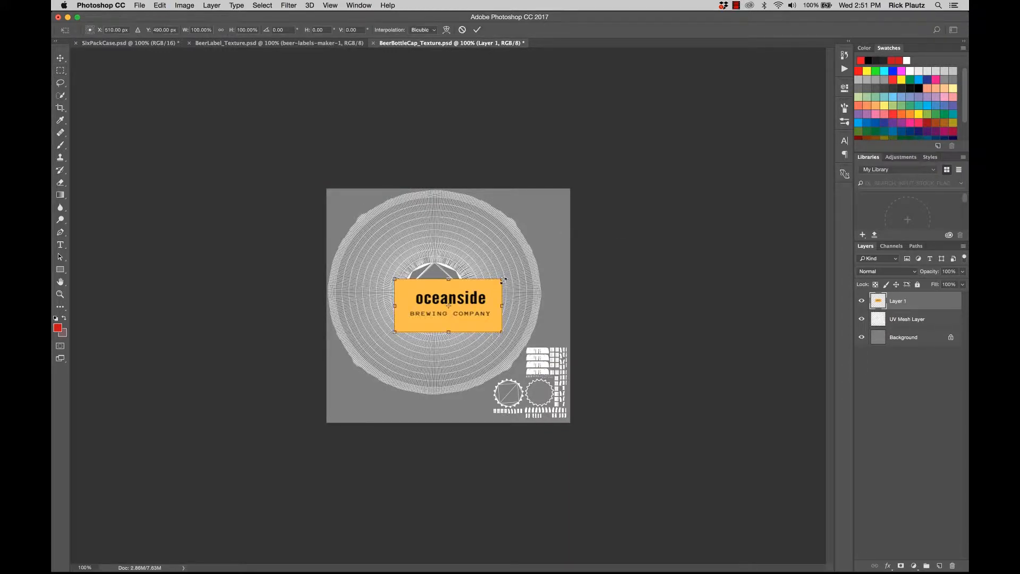
left_click_drag(501, 279, 612, 224)
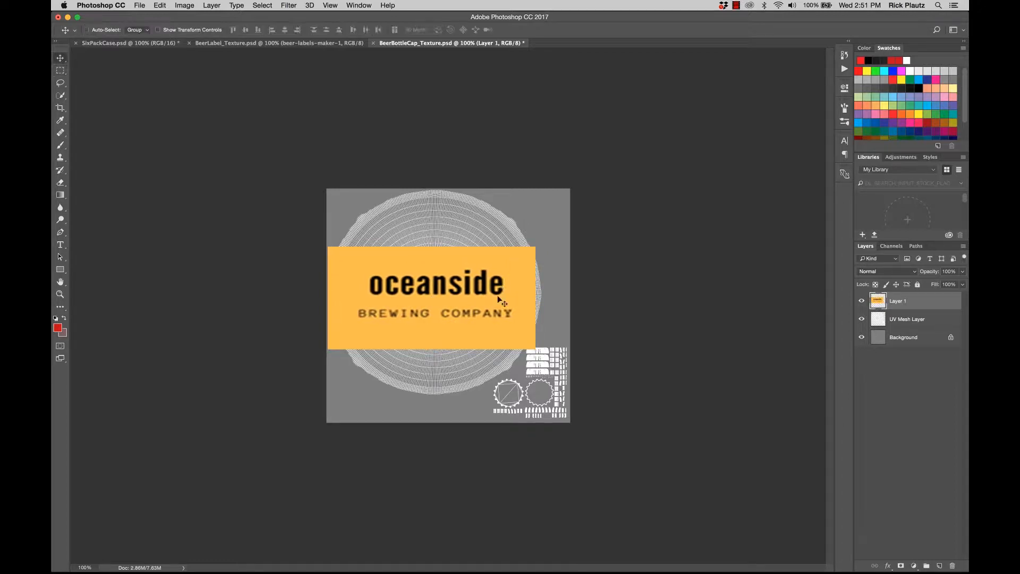
left_click_drag(500, 300, 496, 294)
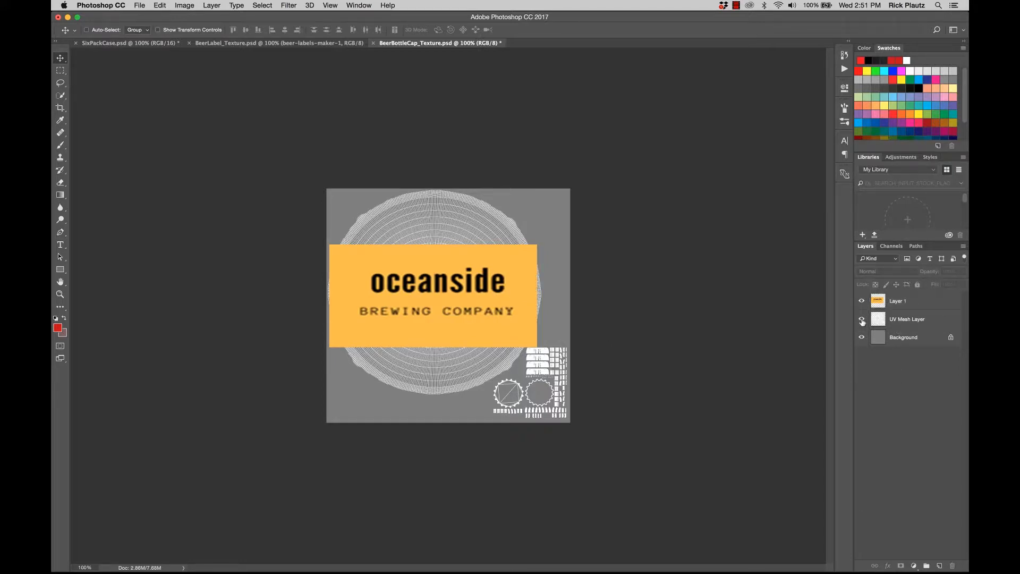
- Hide the UV Mesh Layer and sample the logo's yellow as the foreground colour for the background fill
left_click(862, 319)
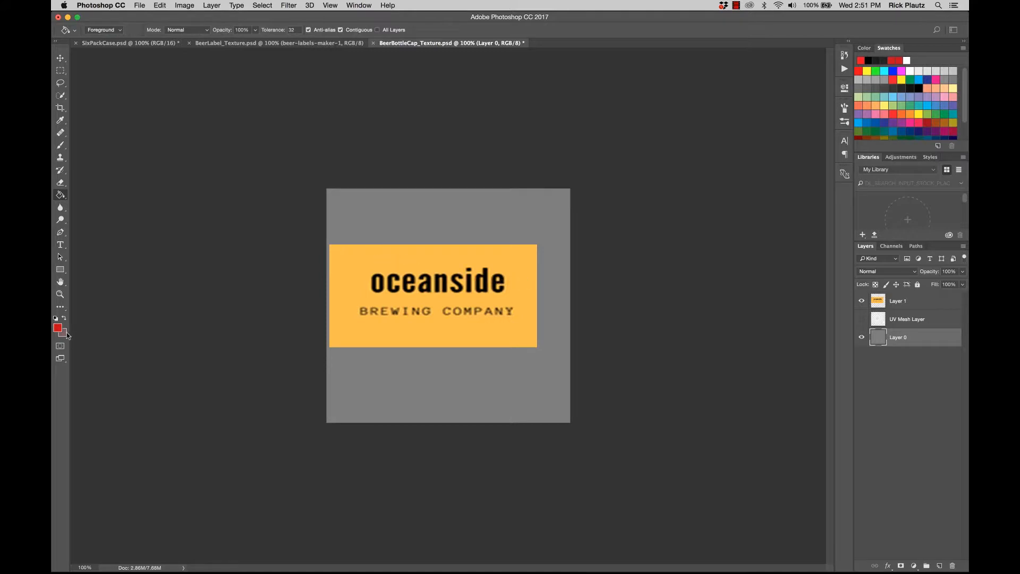
left_click(57, 327)
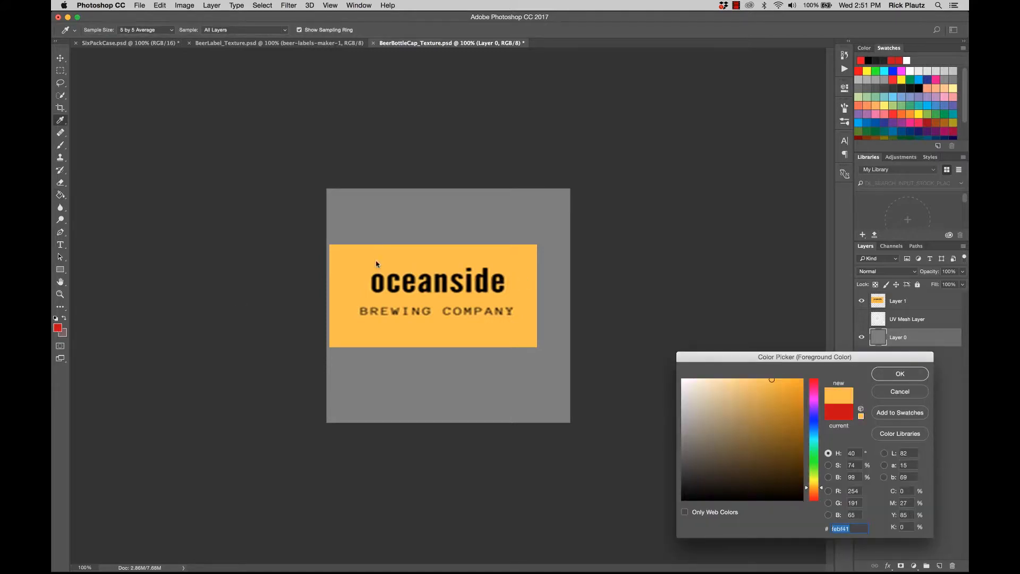
left_click(899, 373)
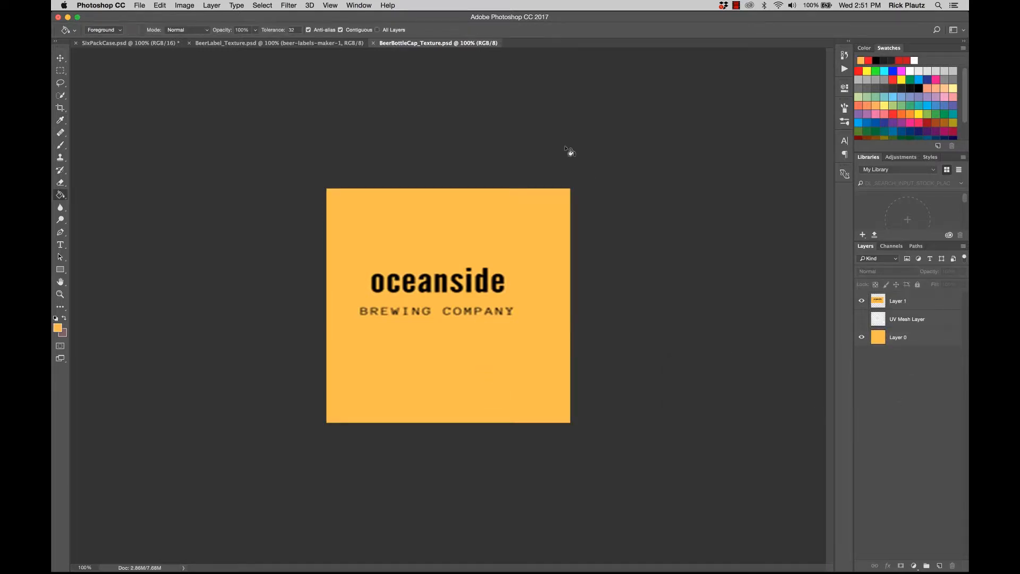
mouse_move(441, 555)
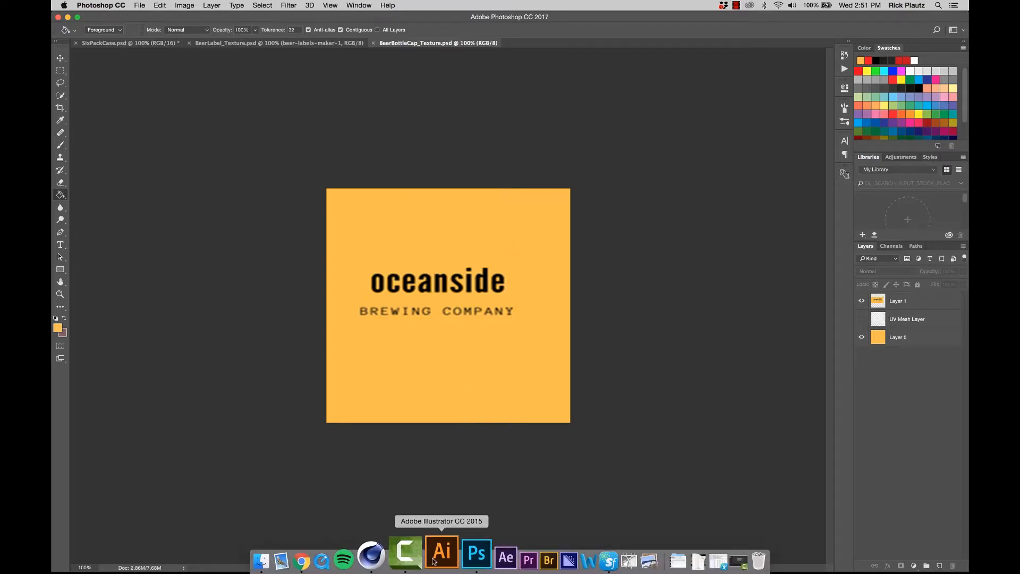
- Revert the bottle cap texture to its saved PSD so the yellow Oceanside logo appears
left_click(405, 555)
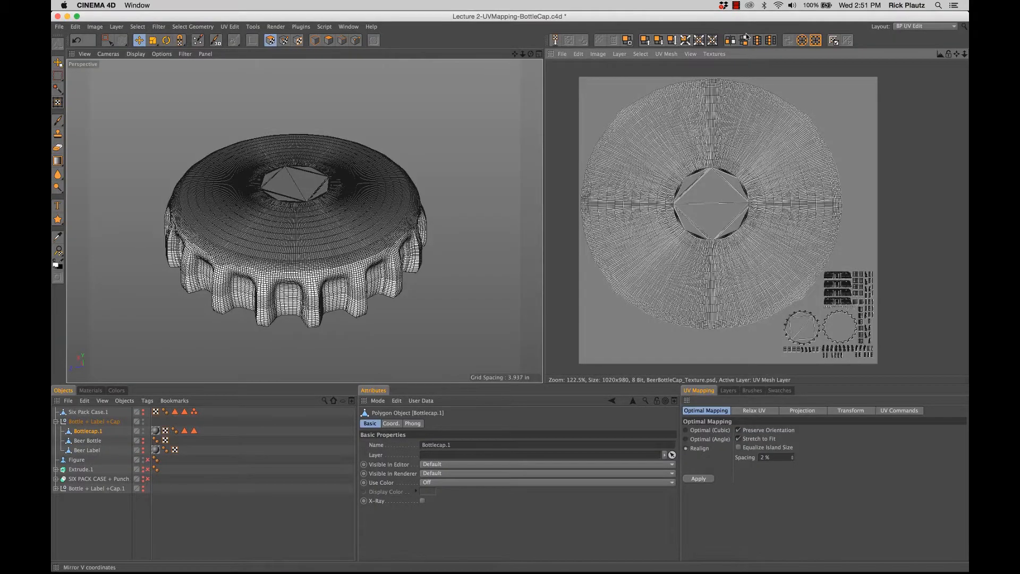
left_click(561, 54)
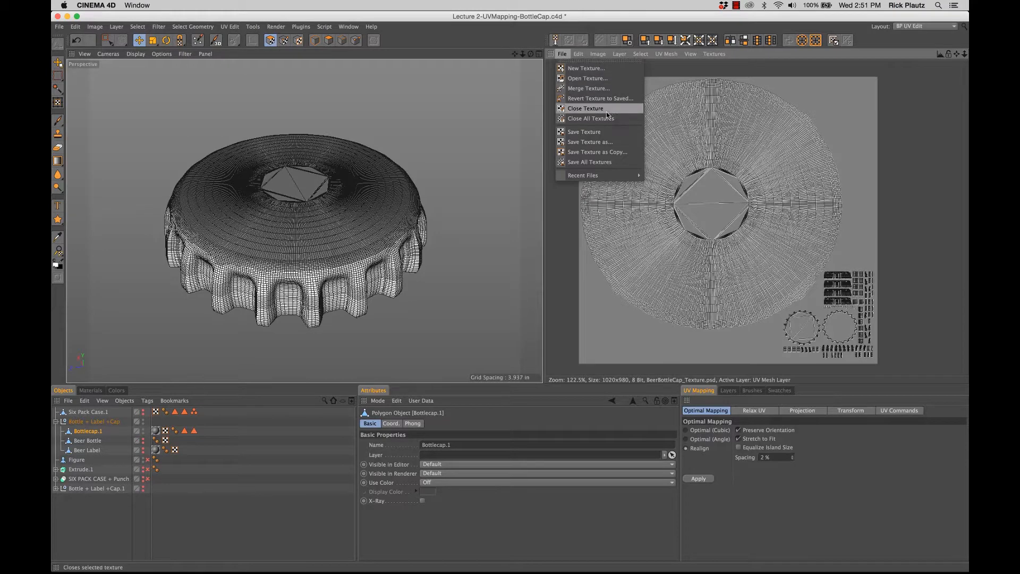
left_click(598, 98)
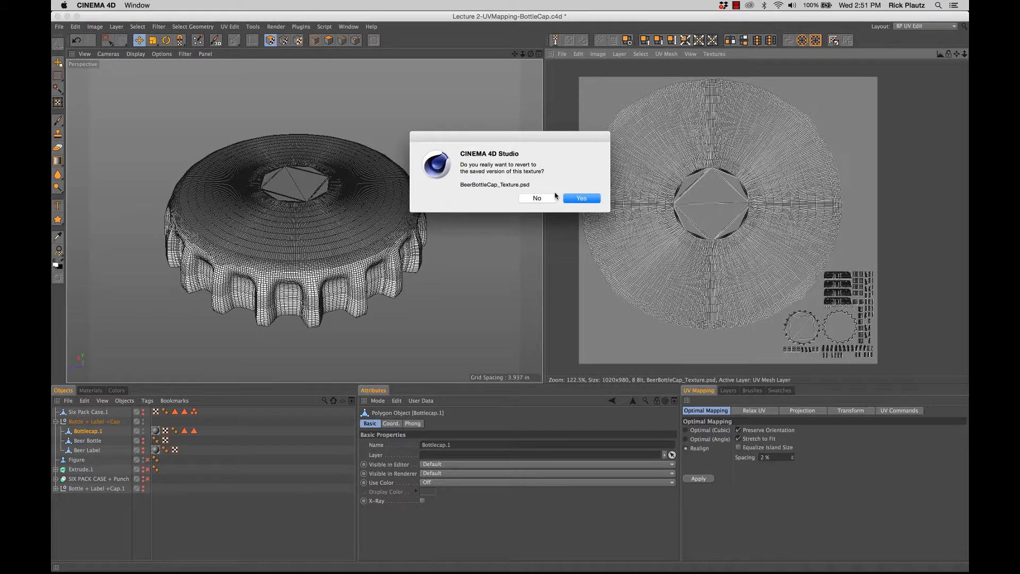
left_click(580, 197)
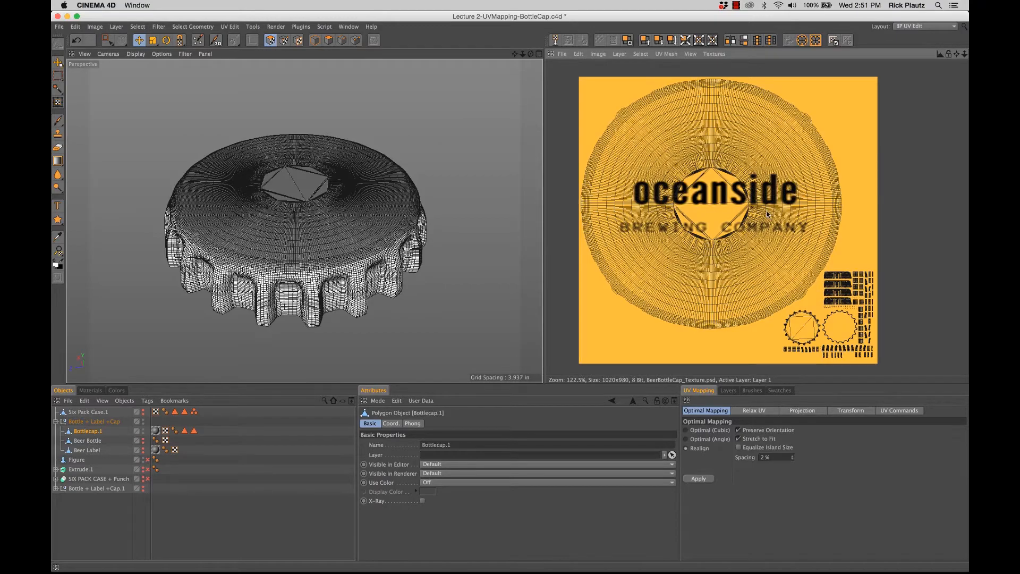